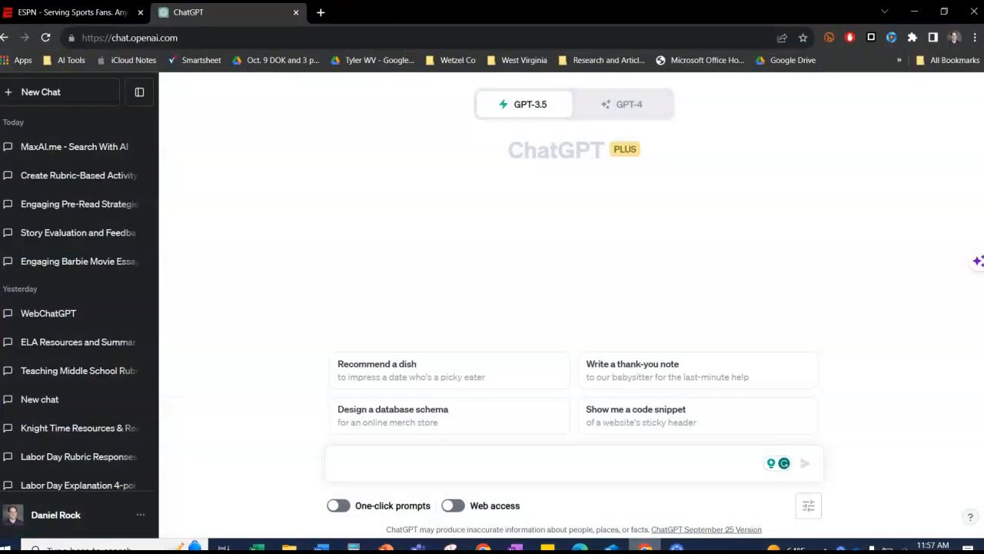
{"action": "mouse_move", "coordinate": [259, 217]}
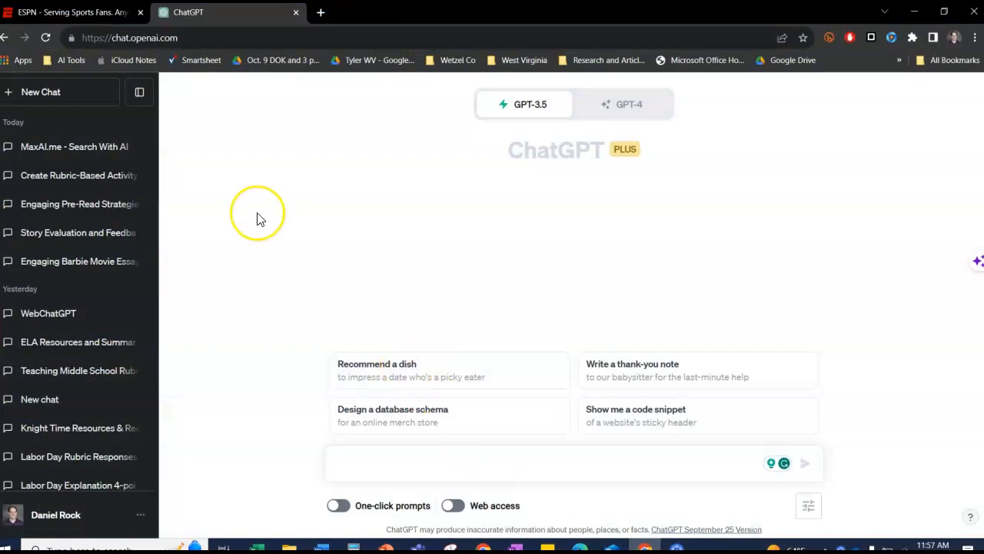
{"action": "mouse_move", "coordinate": [259, 218]}
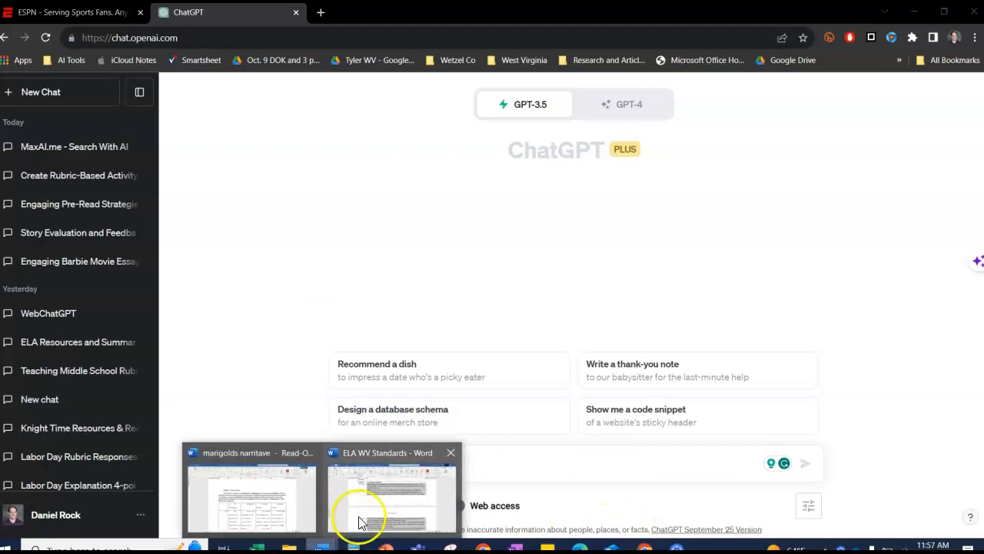
Bring up the marigolds narrative document in Word and review its rubric scoring tables.
{"action": "left_click", "coordinate": [251, 500]}
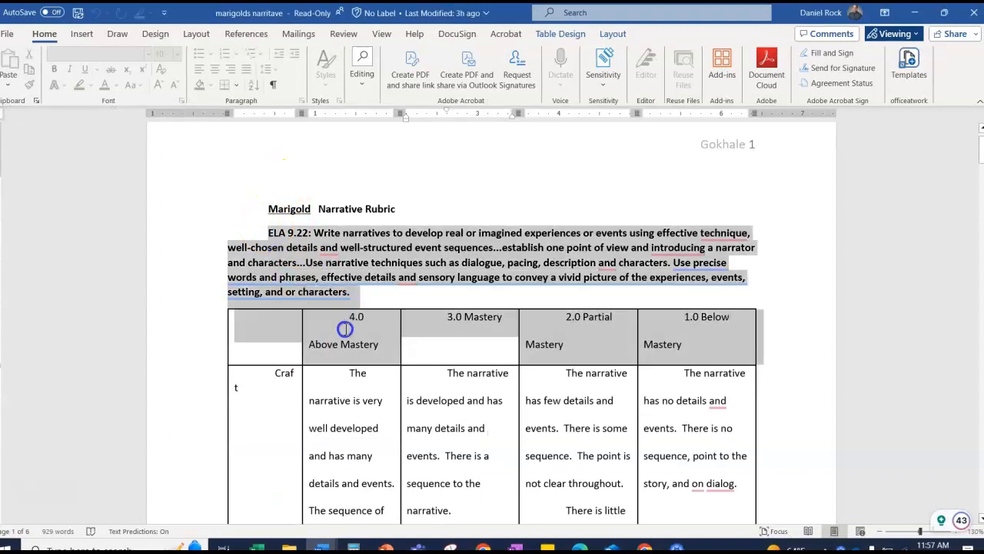
{"action": "scroll", "scroll_direction": "down", "scroll_amount": 3}
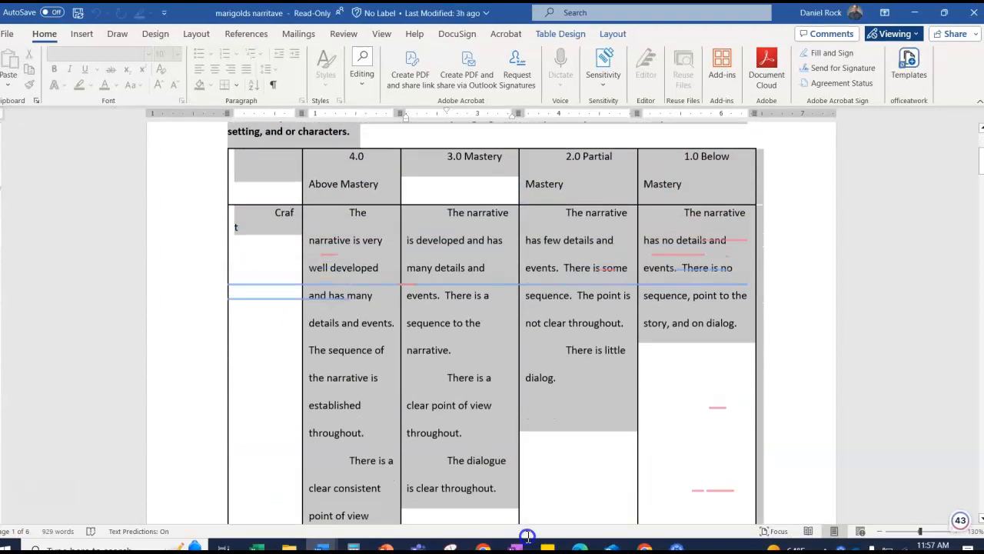
{"action": "scroll", "scroll_direction": "down", "scroll_amount": 3}
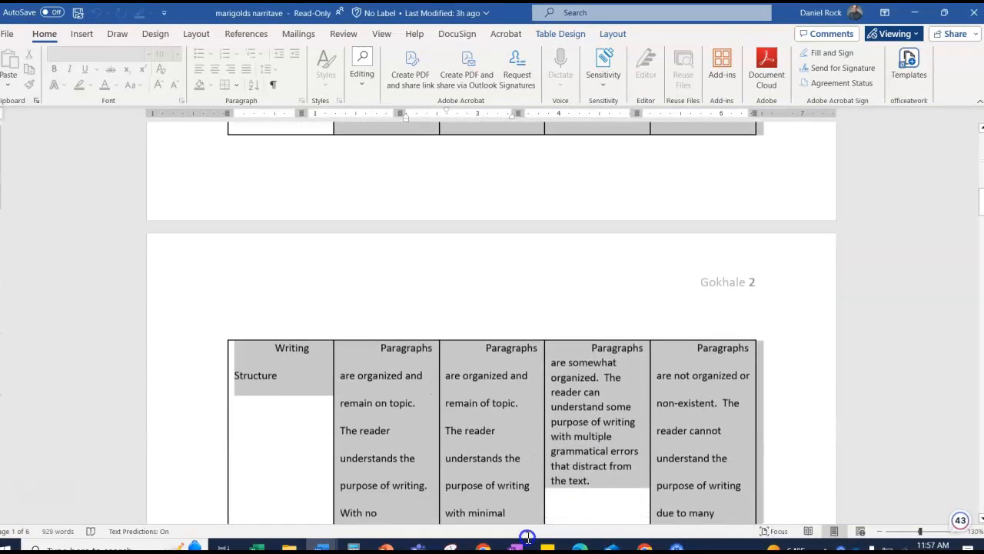
{"action": "scroll", "scroll_direction": "down", "scroll_amount": 3}
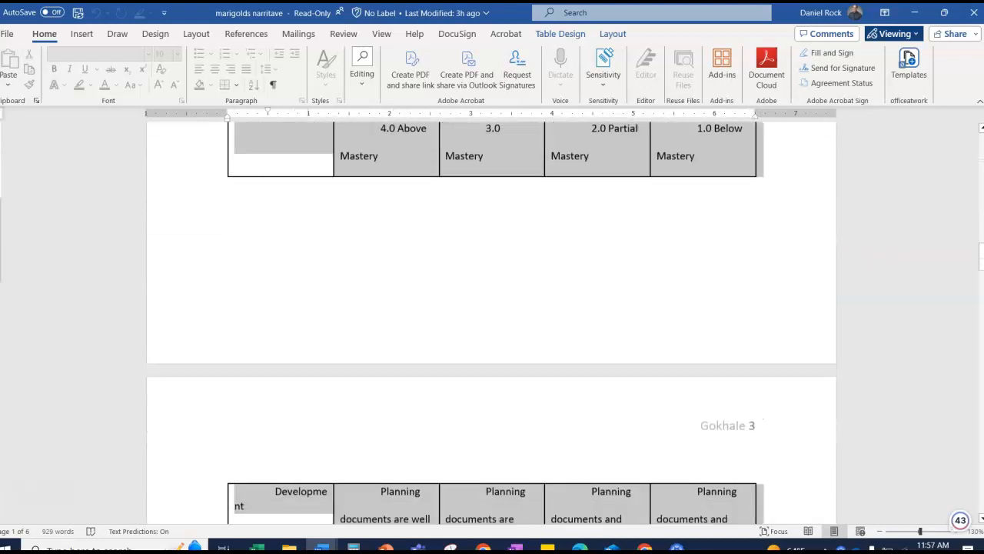
{"action": "scroll", "scroll_direction": "down", "scroll_amount": 3}
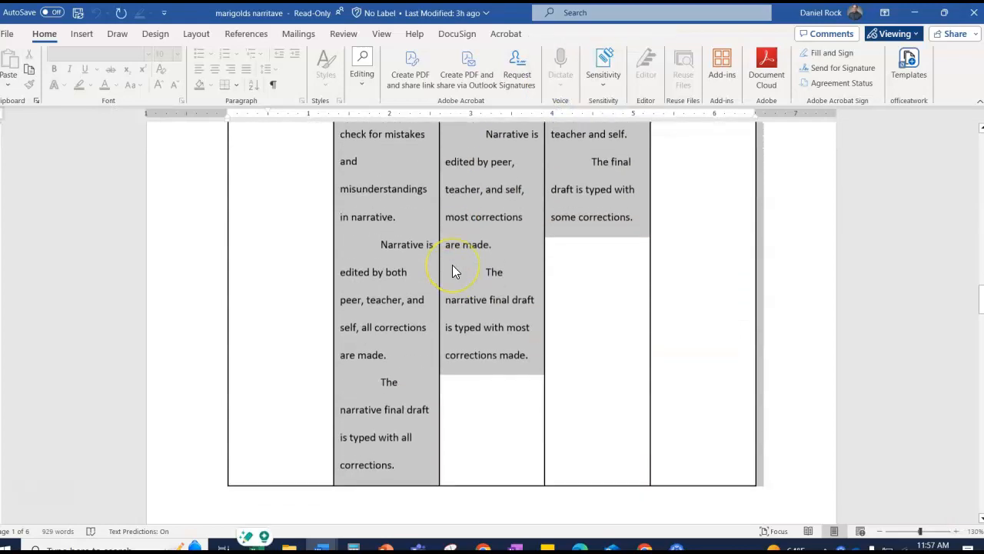
{"action": "scroll", "scroll_direction": "down", "scroll_amount": 3}
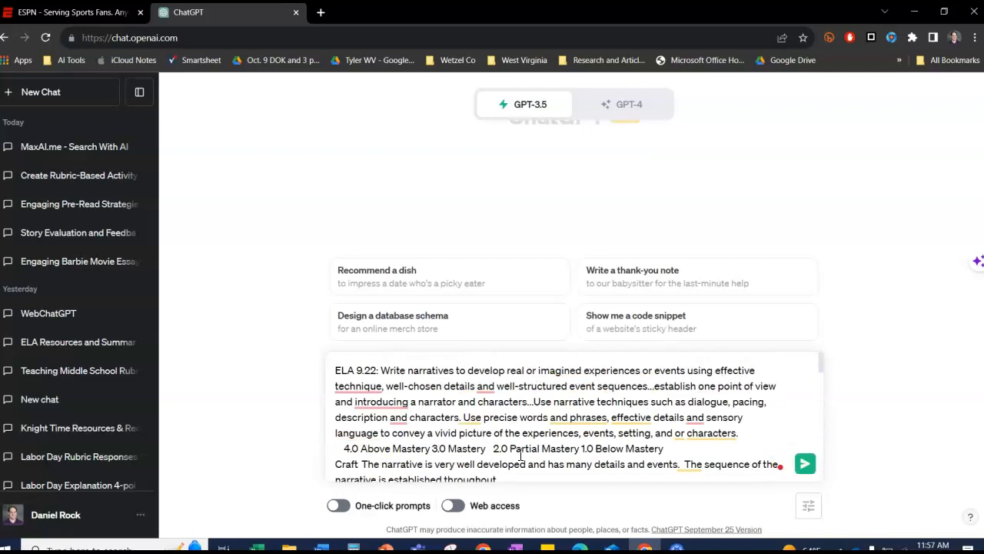
Paste the ELA 9.22 and 9.24 narrative rubric into ChatGPT's message box and review it.
{"action": "left_click", "coordinate": [336, 365]}
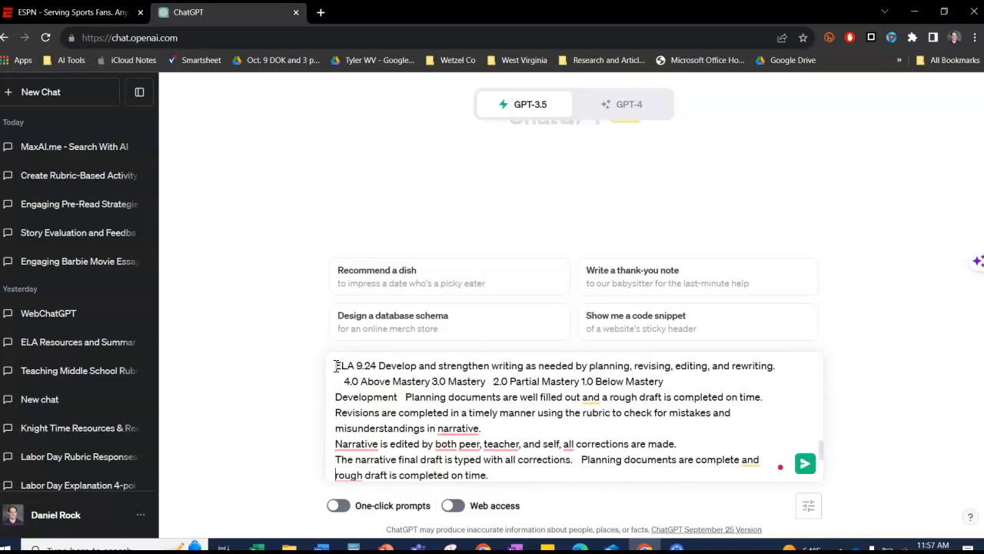
{"action": "scroll", "scroll_direction": "down", "scroll_amount": 3}
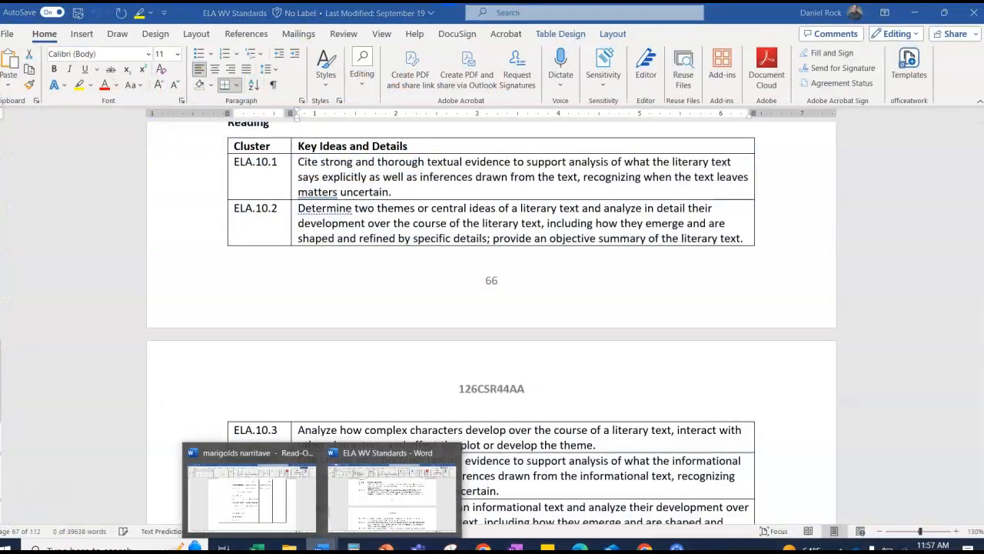
Return to the marigolds document in Word and read through the student's 'Apologies' essay.
{"action": "left_click", "coordinate": [250, 492]}
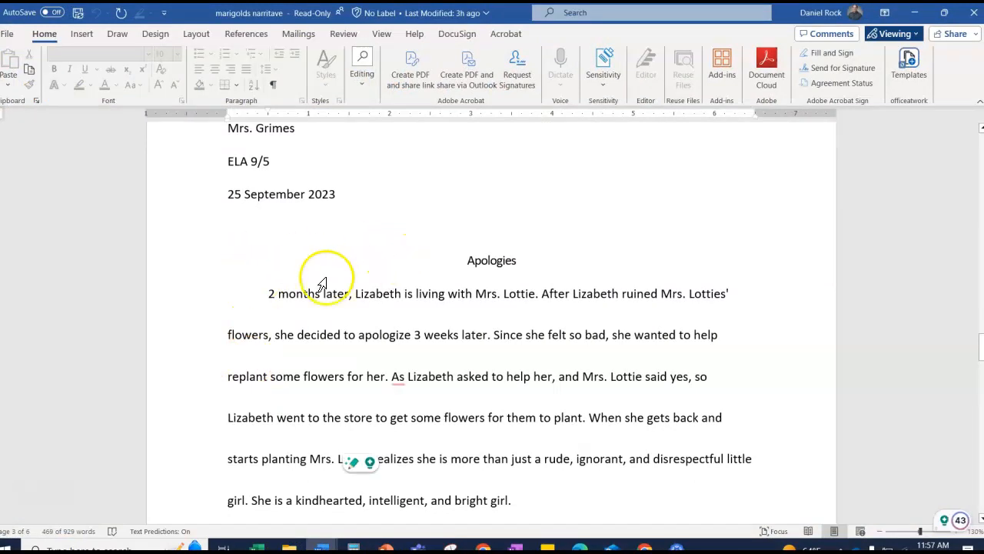
{"action": "scroll", "scroll_direction": "down", "scroll_amount": 3}
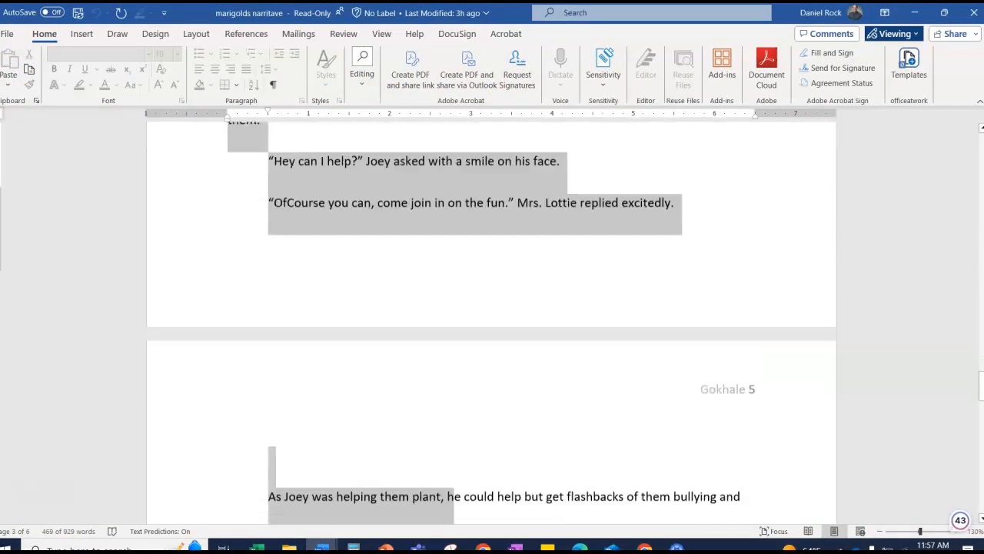
{"action": "scroll", "scroll_direction": "down", "scroll_amount": 3}
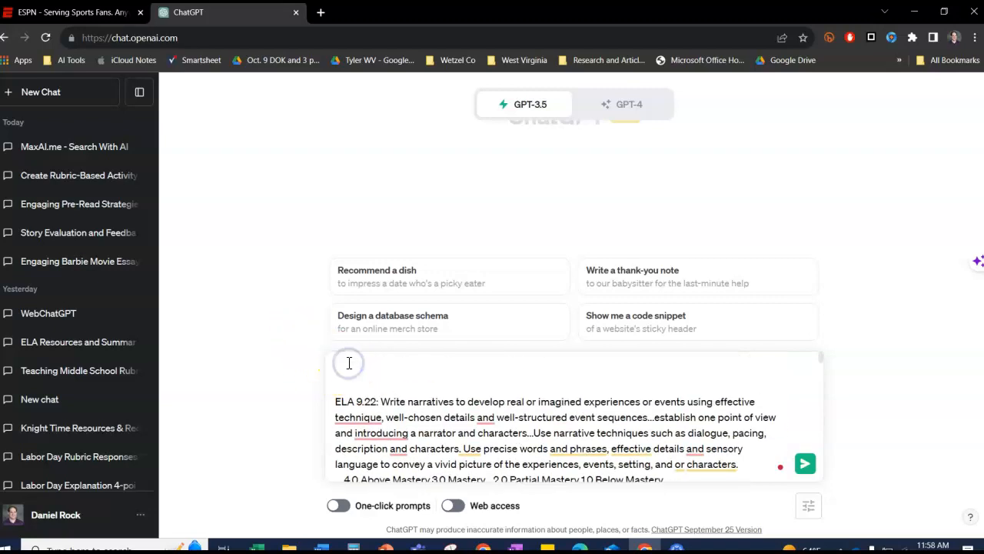
Begin the prompt: 'As a teacher using a rubric and standards based grading to assess this essay,'.
{"action": "type", "text": "A"}
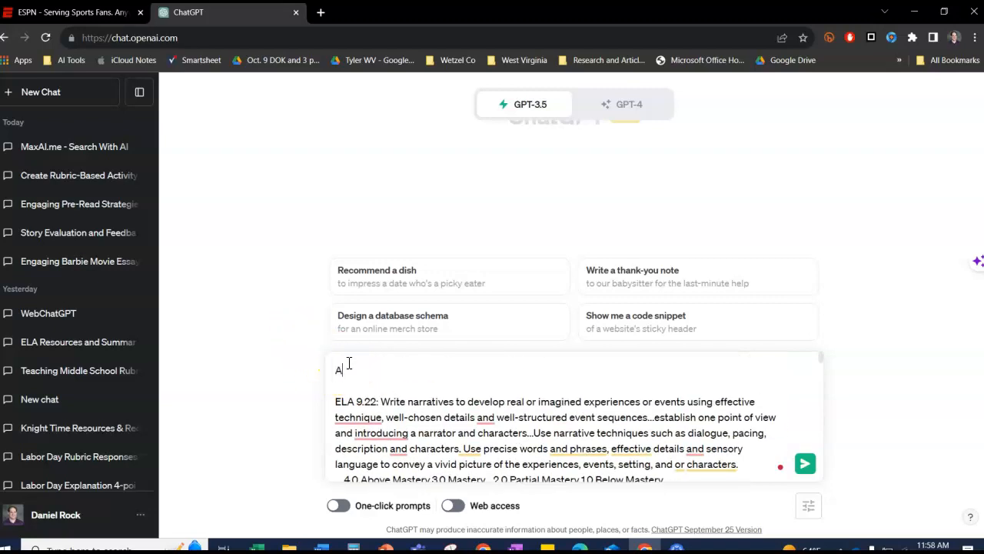
{"action": "type", "text": "s"}
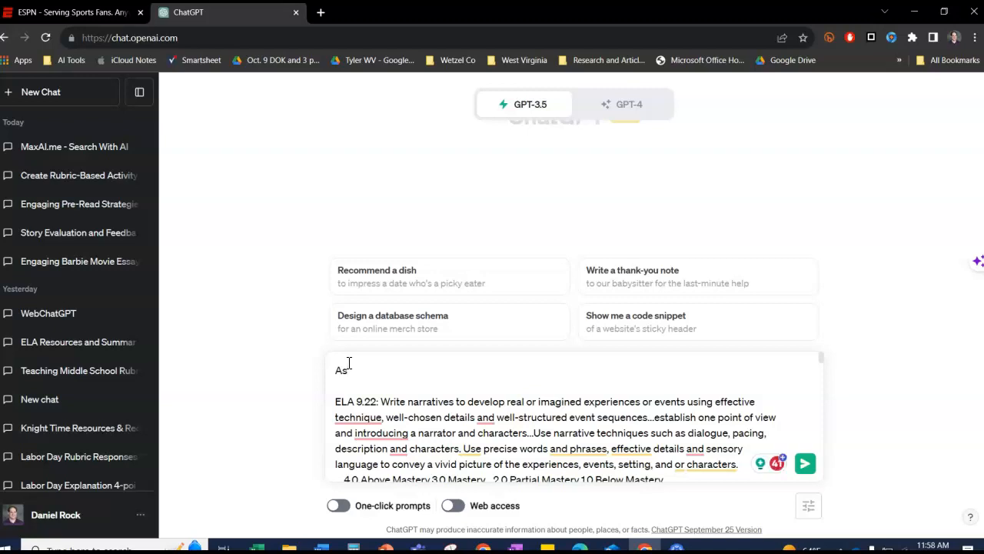
{"action": "type", "text": "teacher"}
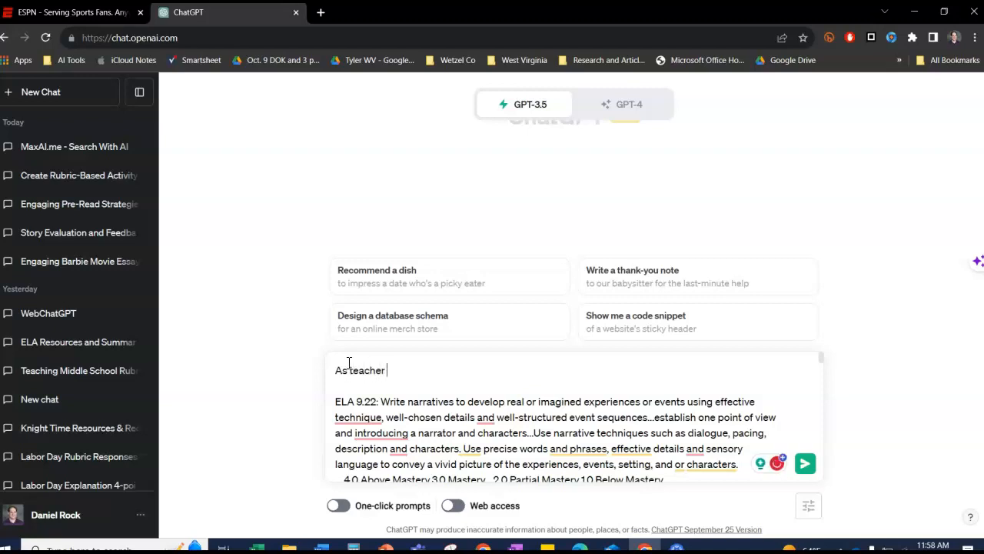
{"action": "type", "text": "using a r"}
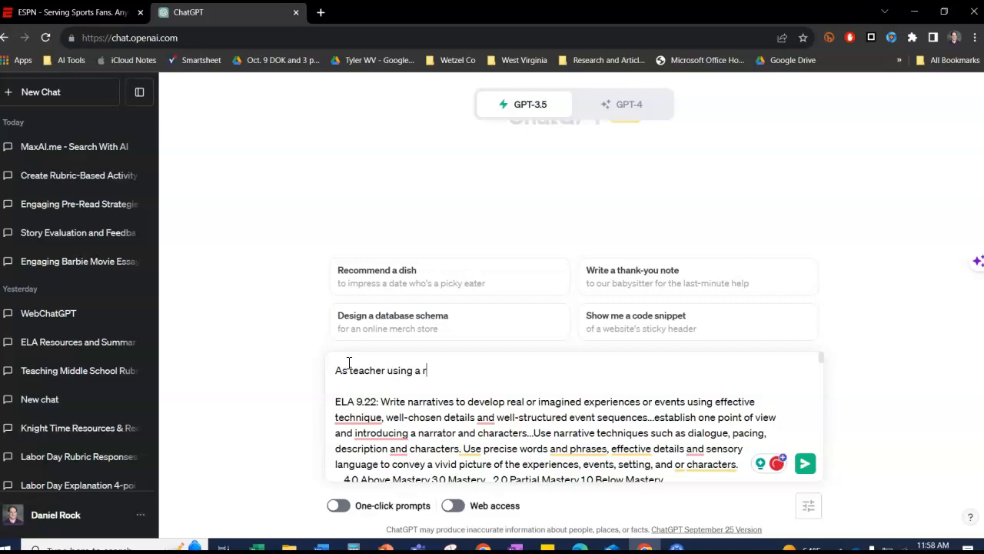
{"action": "type", "text": "ubric and st"}
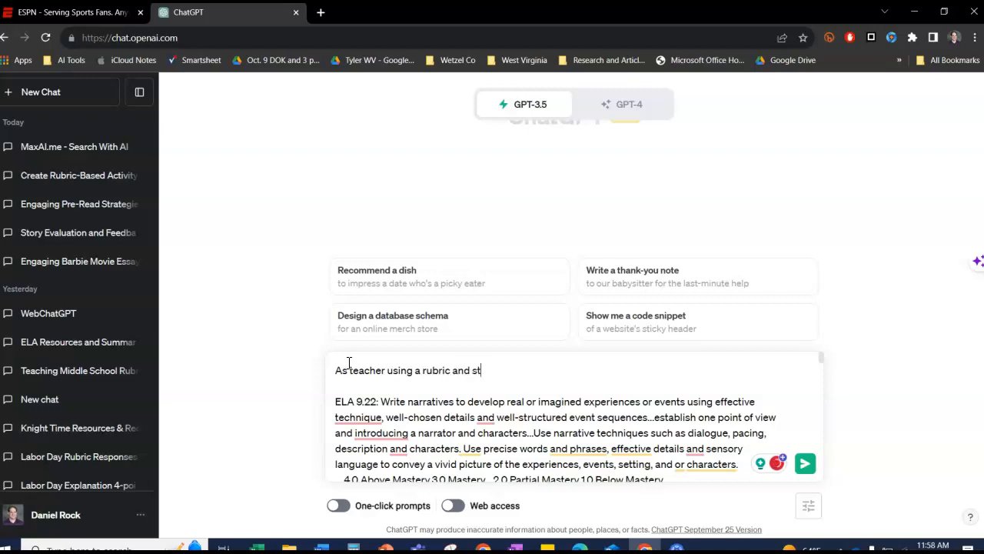
{"action": "type", "text": "andards base"}
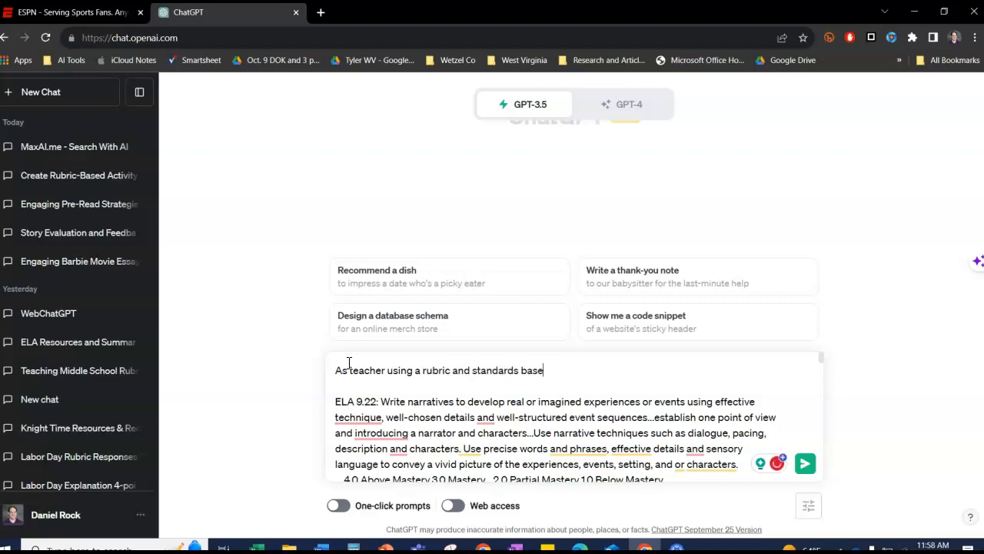
{"action": "type", "text": "d grading to"}
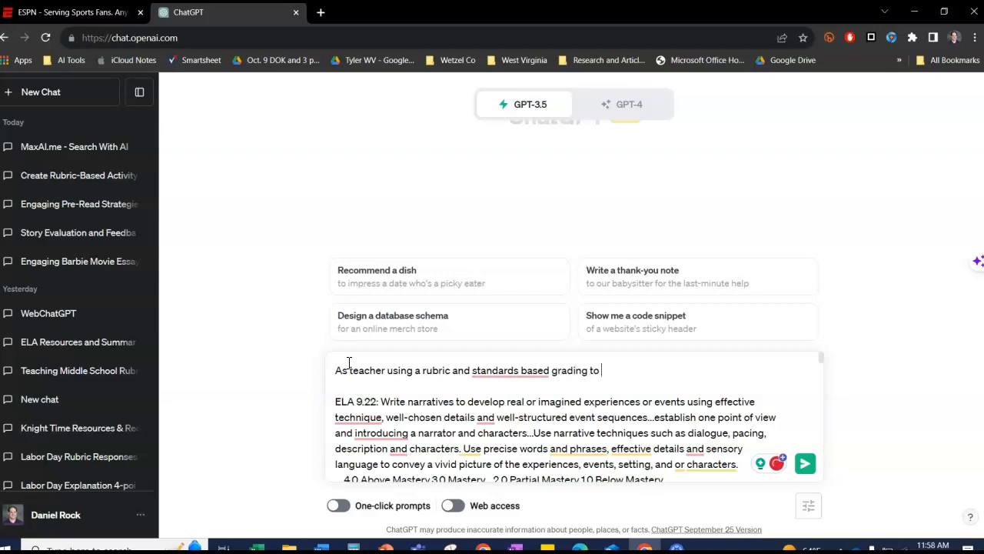
{"action": "type", "text": "assess t"}
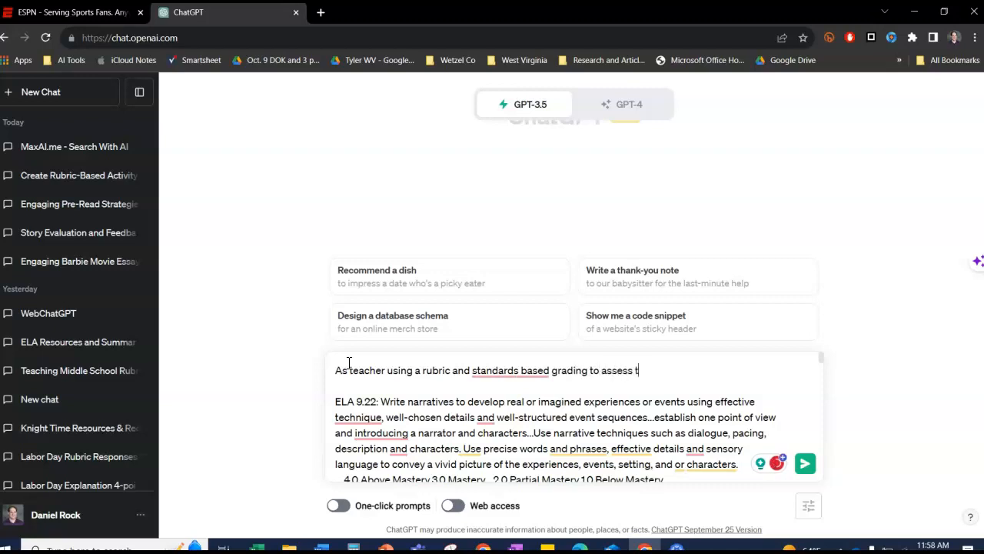
{"action": "type", "text": "his essay"}
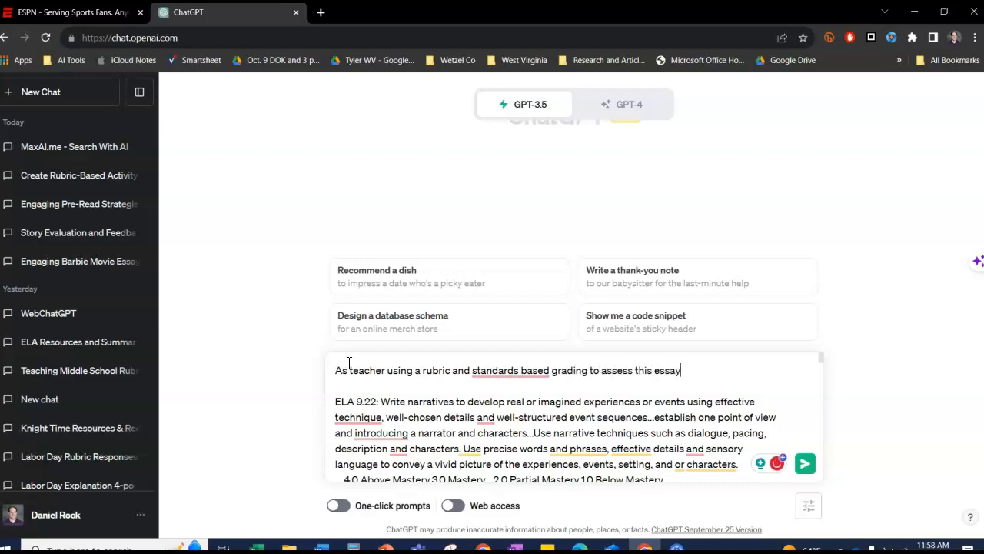
{"action": "type", "text": ", score th"}
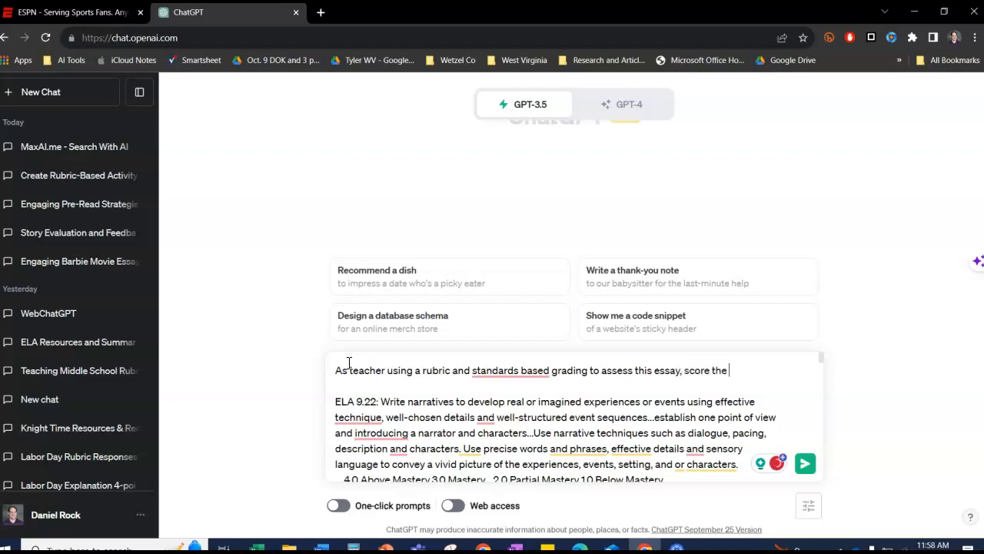
Ask for the essay to be scored with the rubric, with specific feedback on strengths and weaknesses.
{"action": "type", "text": "essay uing the provid"}
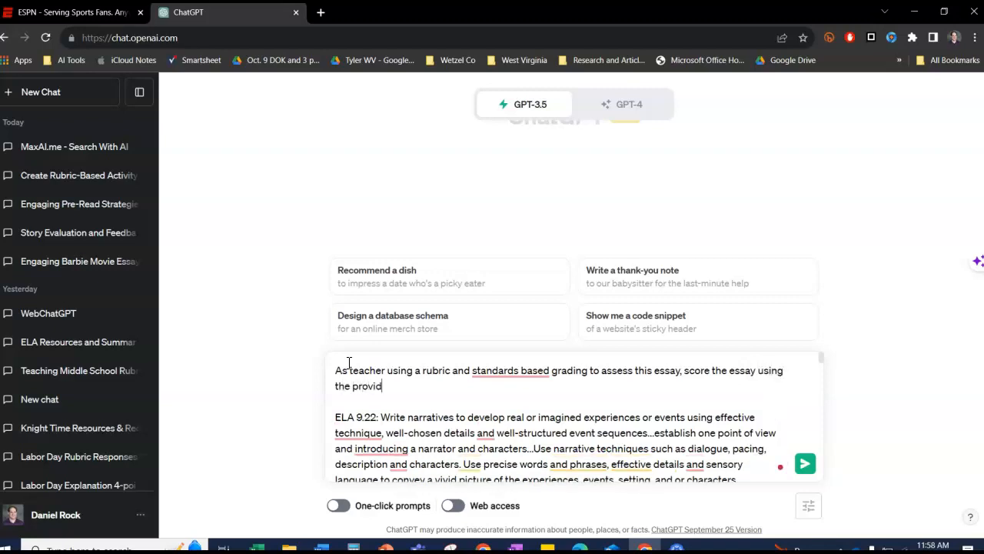
{"action": "type", "text": "ed rubric"}
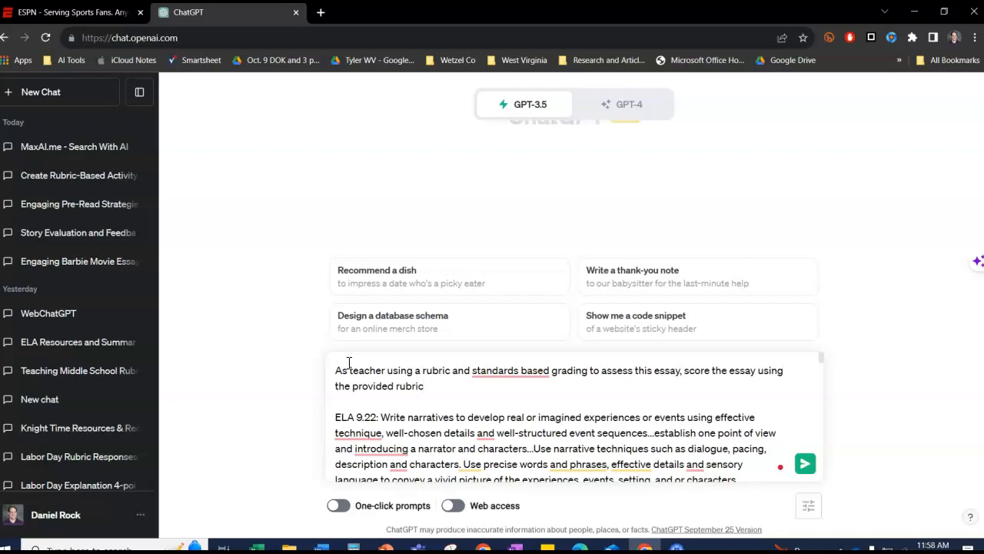
{"action": "type", "text": "and provide"}
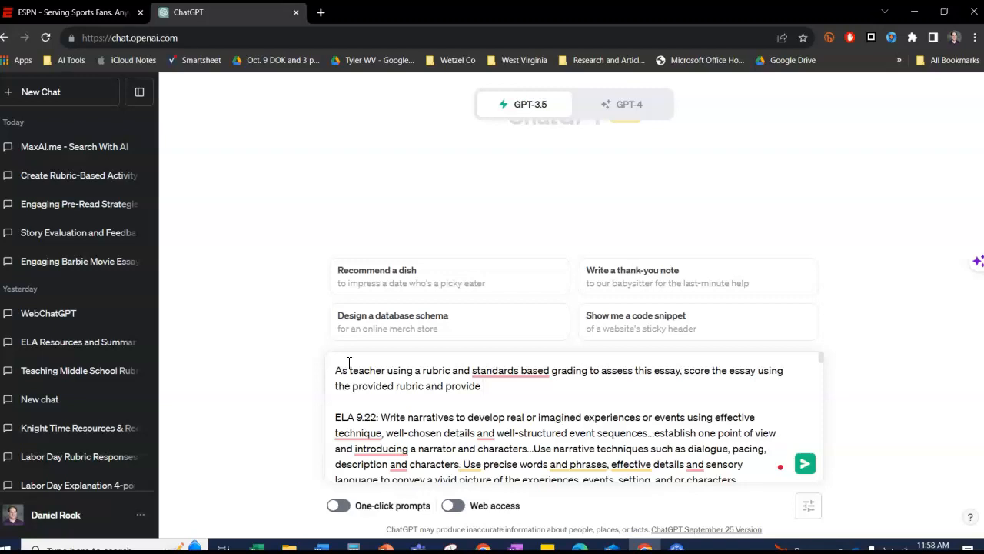
{"action": "type", "text": "specfi"}
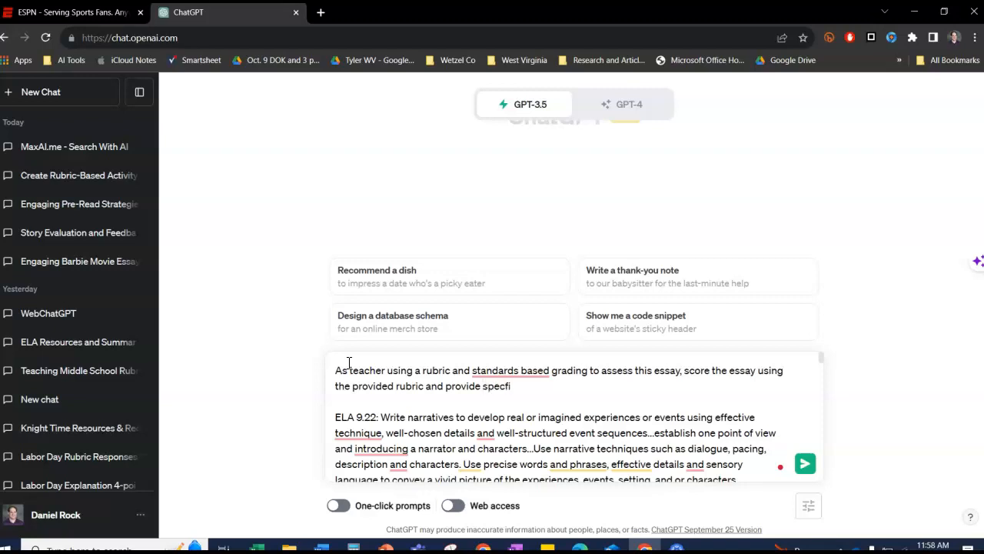
{"action": "type", "text": "ic feedback"}
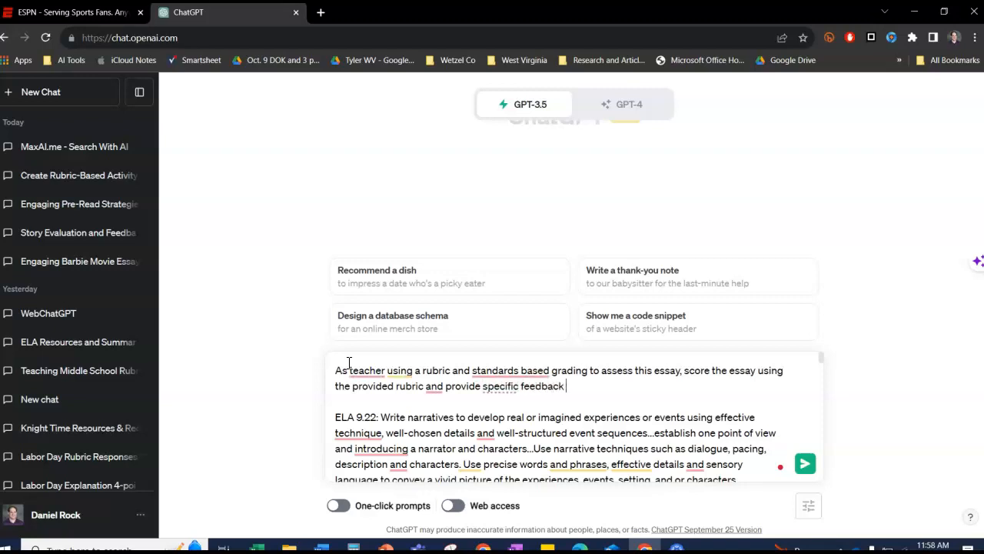
{"action": "type", "text": "that includes what the s"}
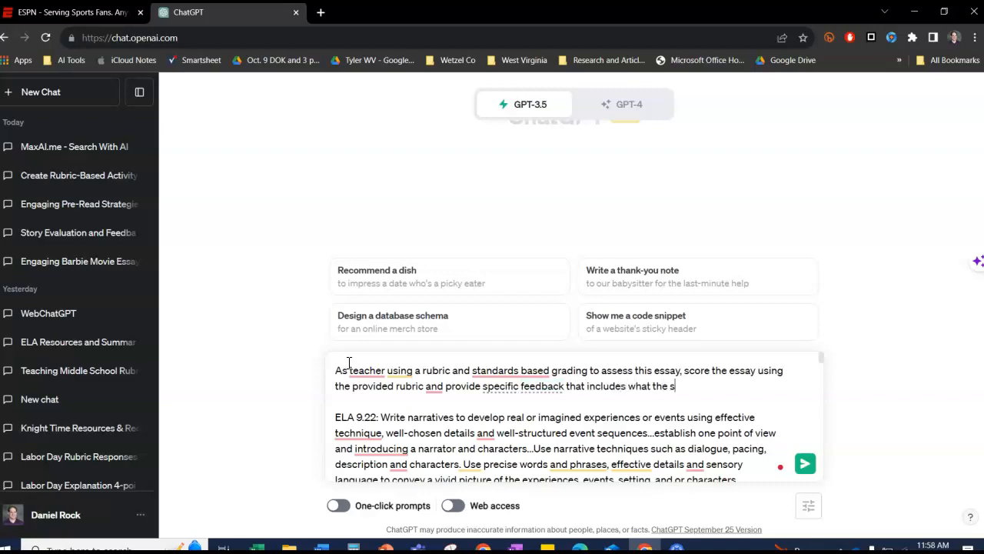
{"action": "type", "text": "tudent did wel"}
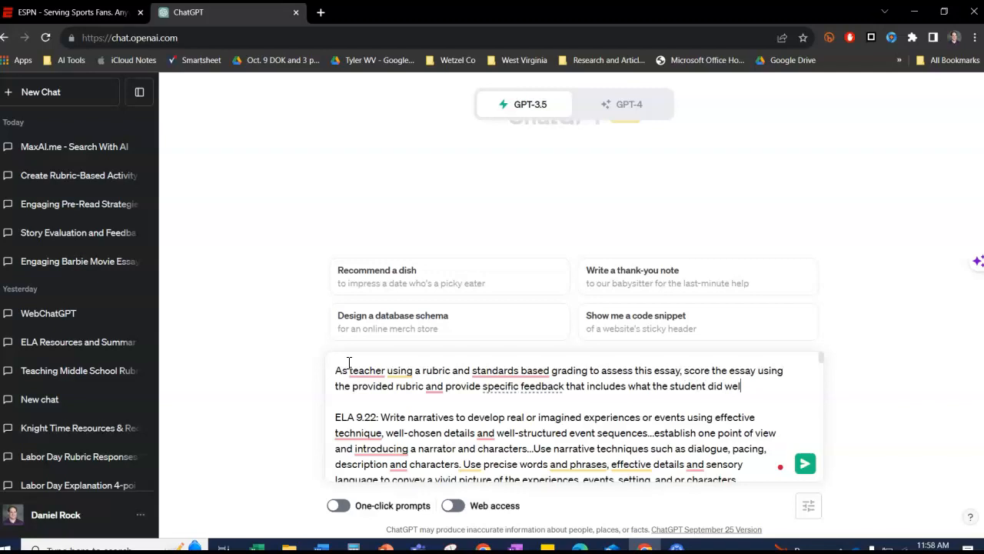
{"action": "type", "text": "and steps for improvin"}
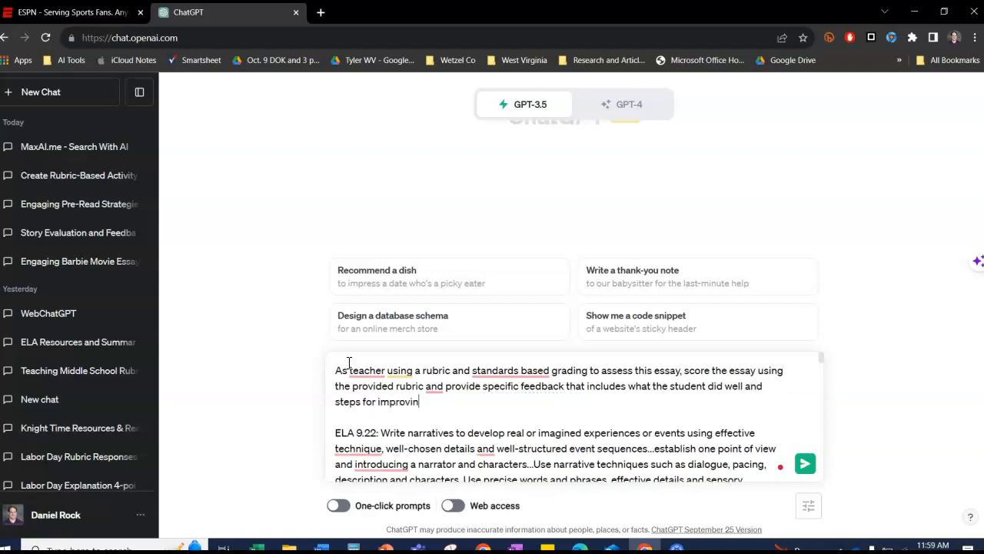
Request examples illustrating why each score was received, and send the grading prompt.
{"action": "type", "text": "g. Provi"}
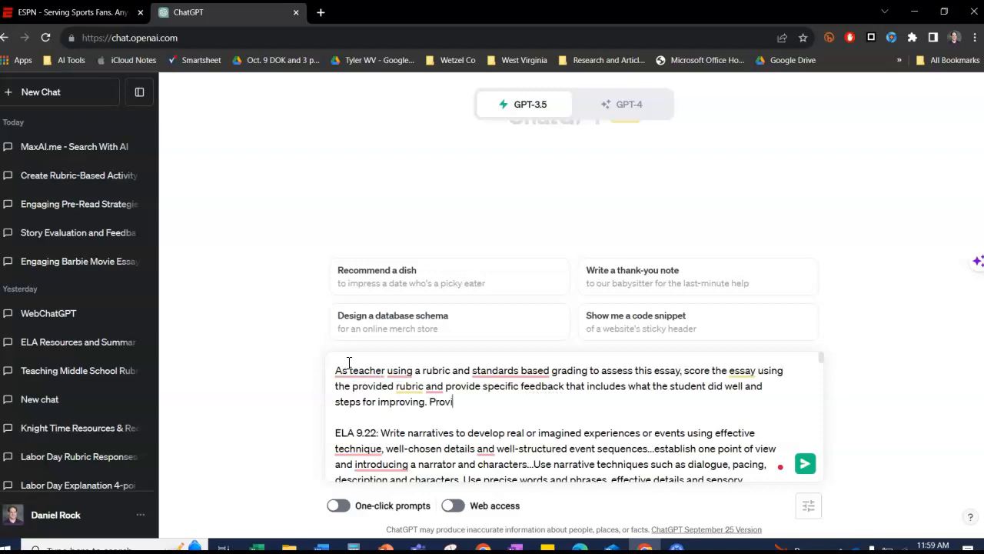
{"action": "type", "text": "de examples from the essay isl"}
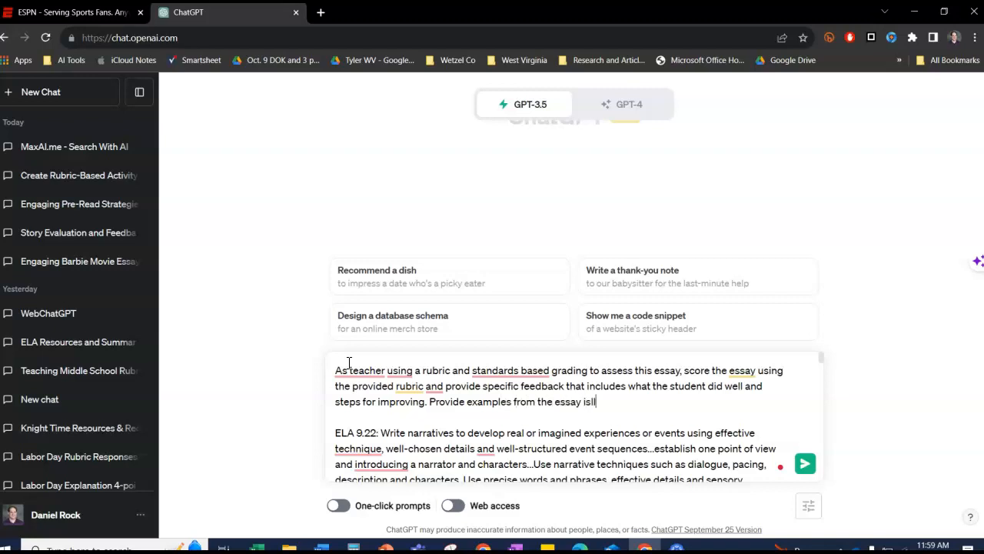
{"action": "type", "text": "to"}
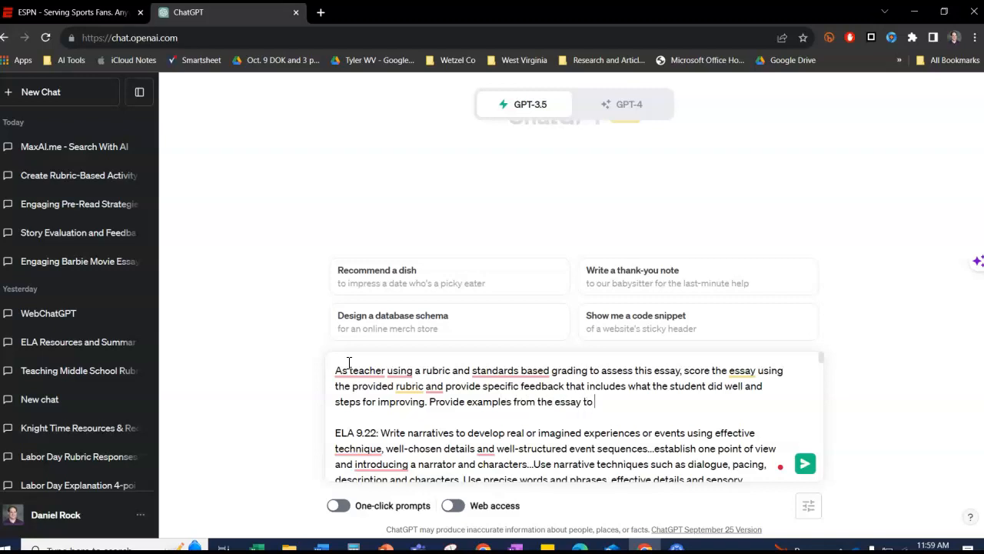
{"action": "type", "text": "illustrate"}
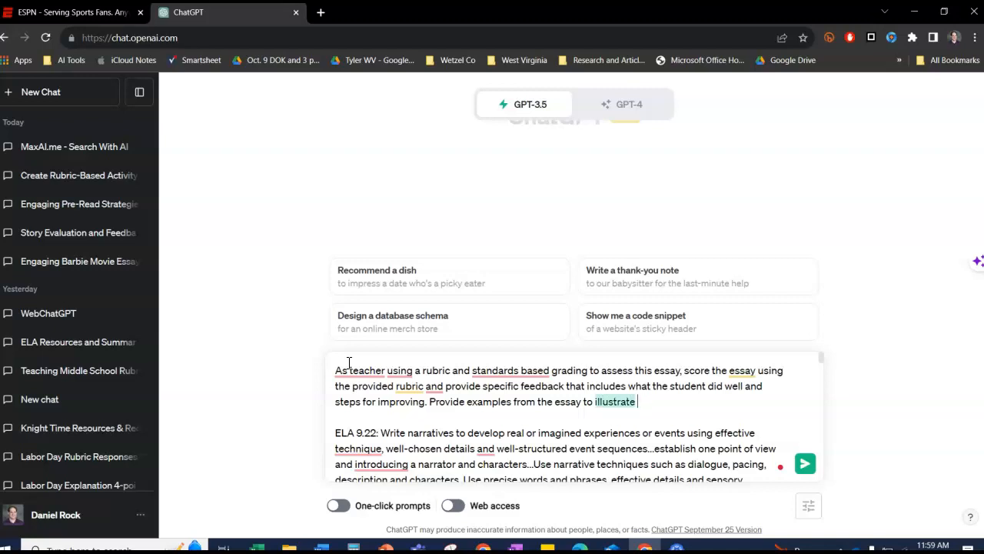
{"action": "type", "text": "why received the sco"}
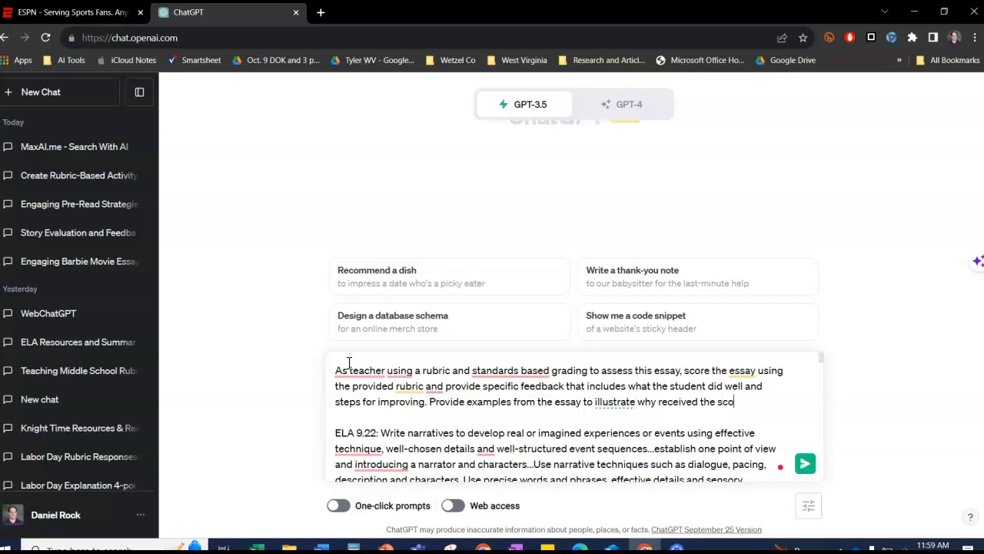
{"action": "type", "text": "re"}
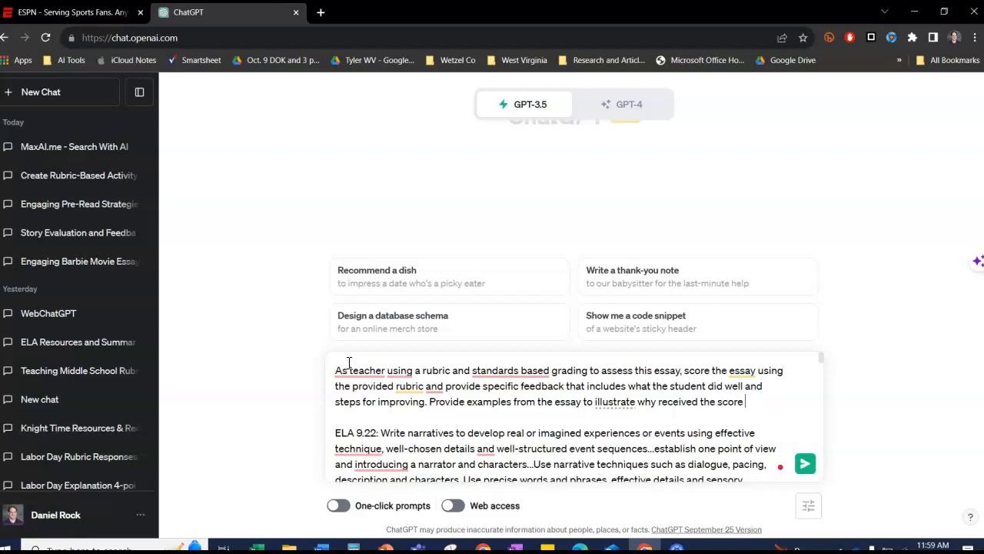
{"action": "type", "text": "it di"}
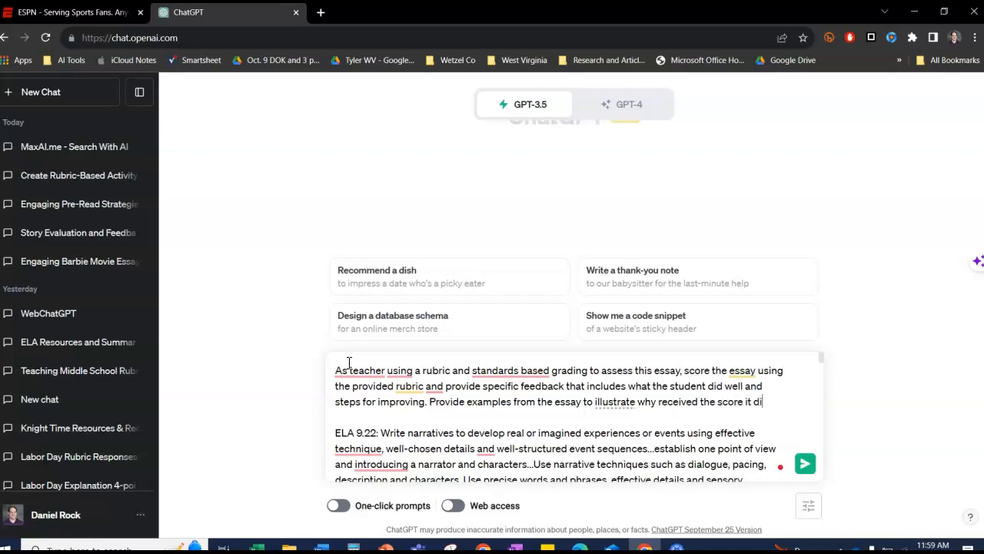
{"action": "type", "text": "d."}
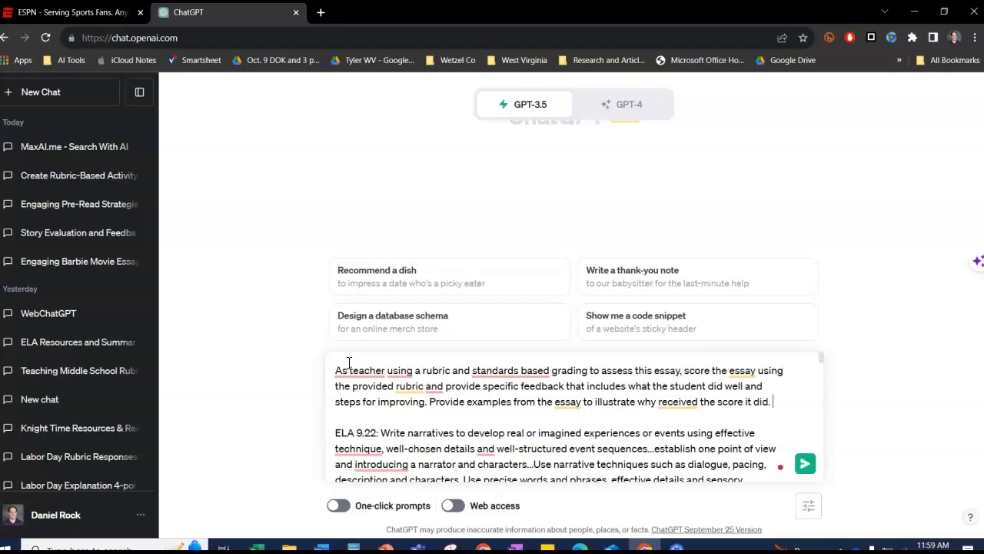
{"action": "left_click", "coordinate": [805, 463]}
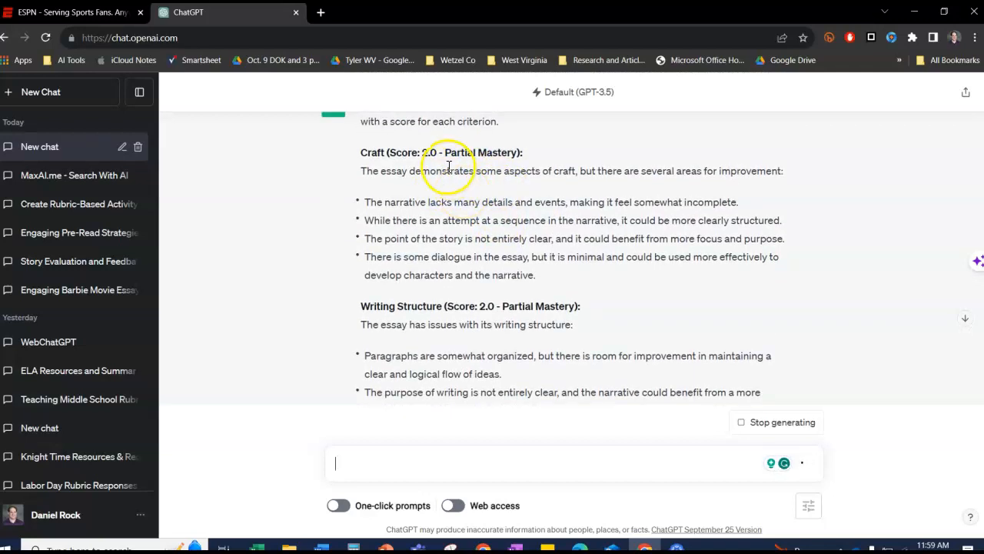
{"action": "mouse_move", "coordinate": [442, 191]}
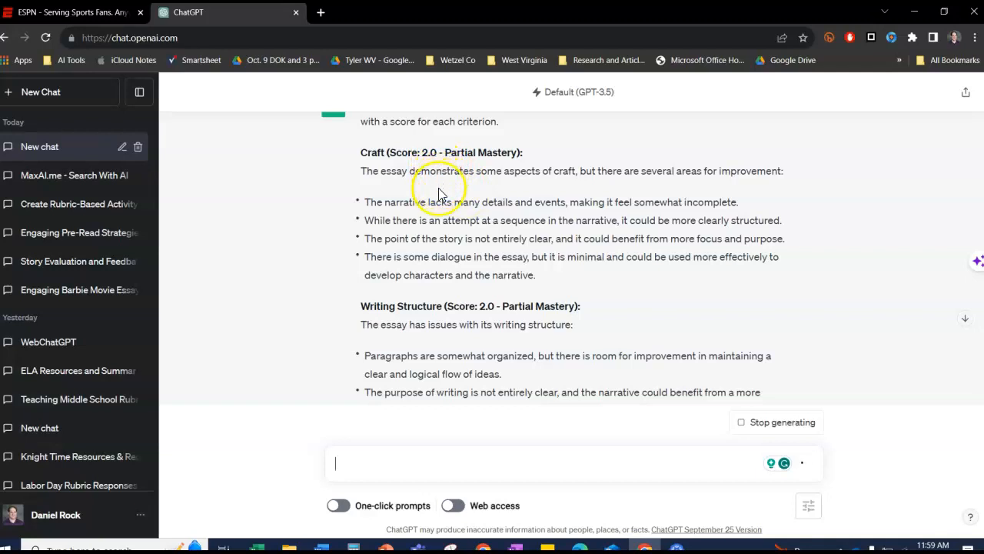
{"action": "mouse_move", "coordinate": [451, 251]}
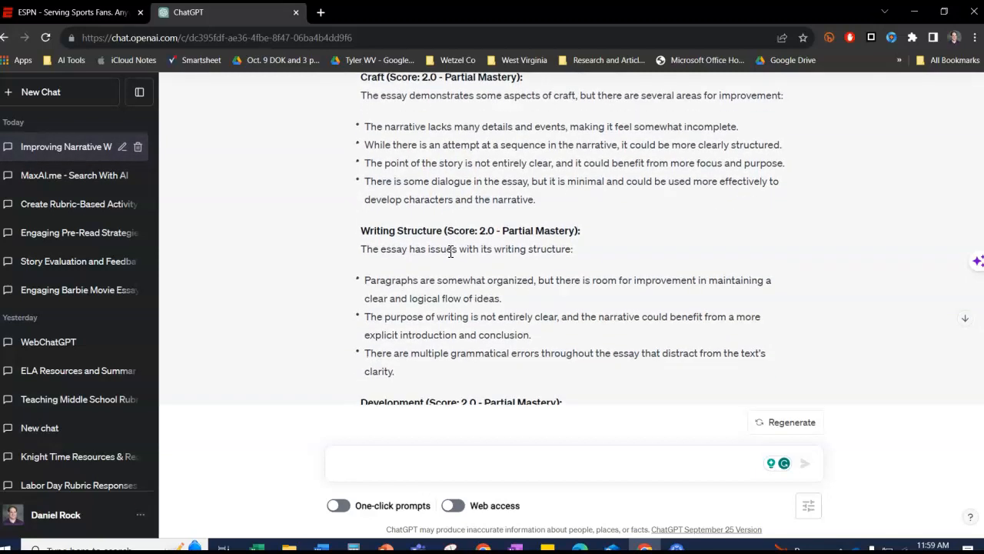
Read the Craft, Writing Structure and Development scores and the six overall improvement suggestions.
{"action": "scroll", "scroll_direction": "up", "scroll_amount": 3}
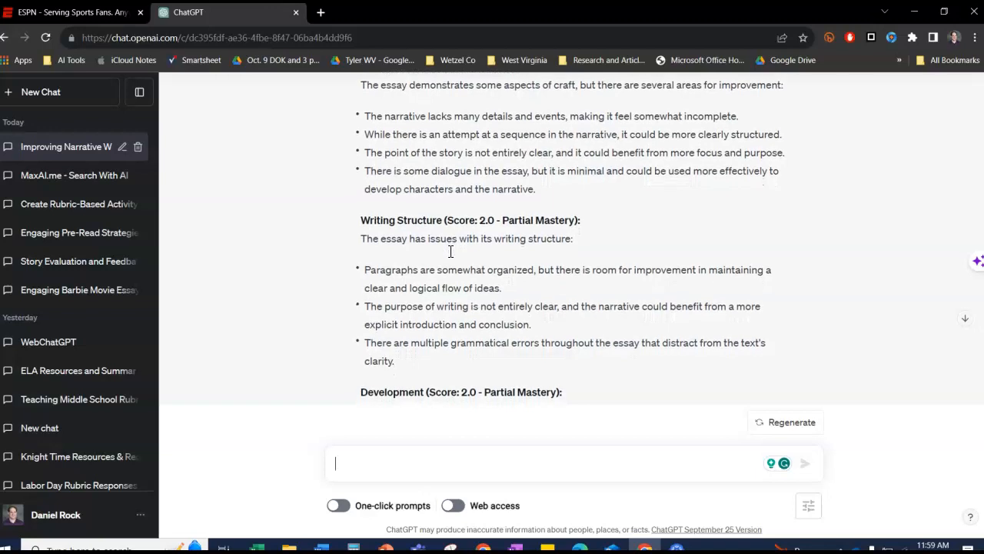
{"action": "scroll", "scroll_direction": "down", "scroll_amount": 3}
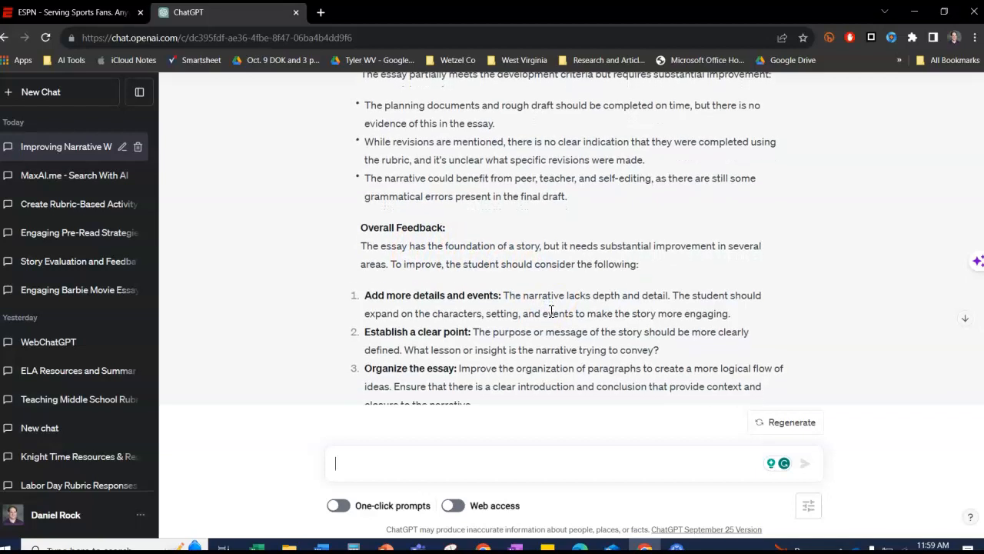
{"action": "scroll", "scroll_direction": "down", "scroll_amount": 3}
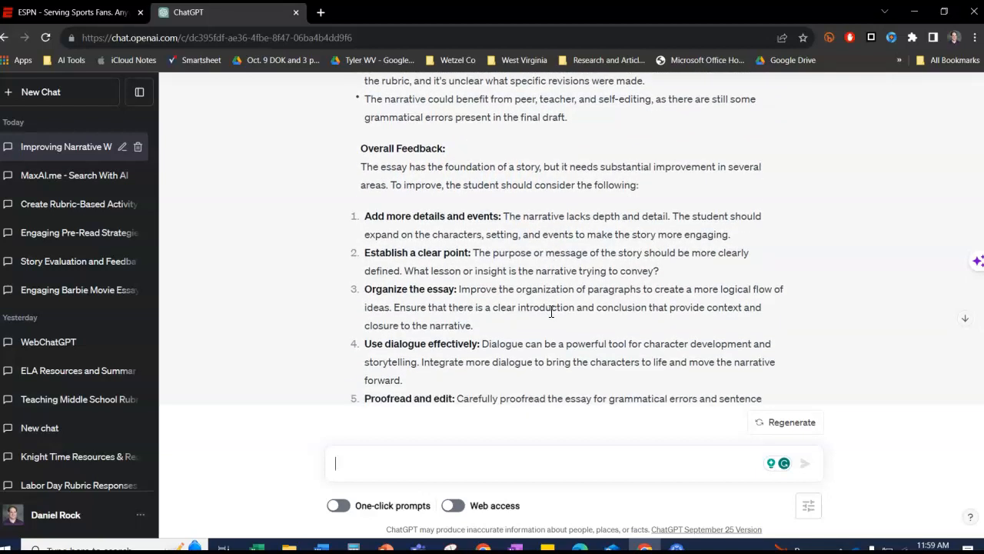
{"action": "scroll", "scroll_direction": "down", "scroll_amount": 3}
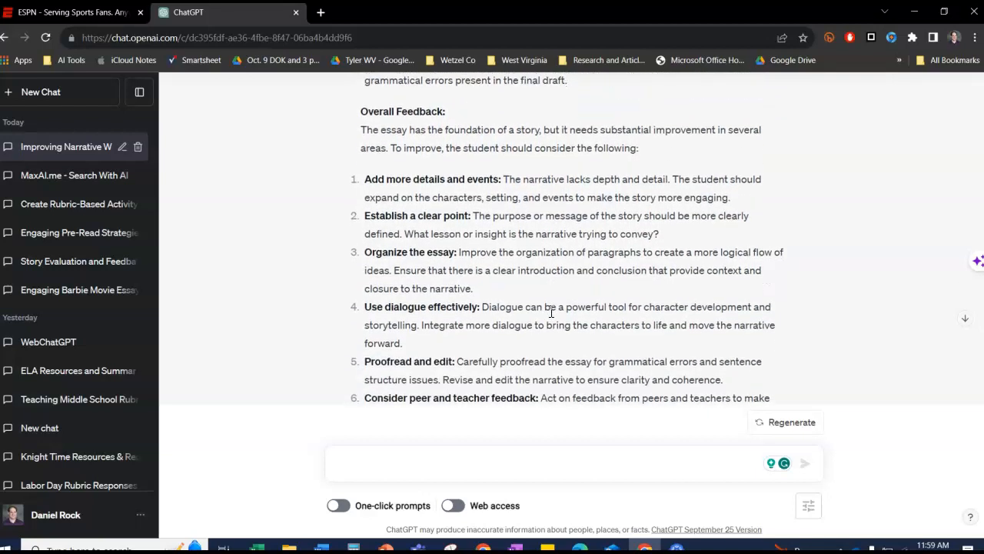
{"action": "scroll", "scroll_direction": "down", "scroll_amount": 3}
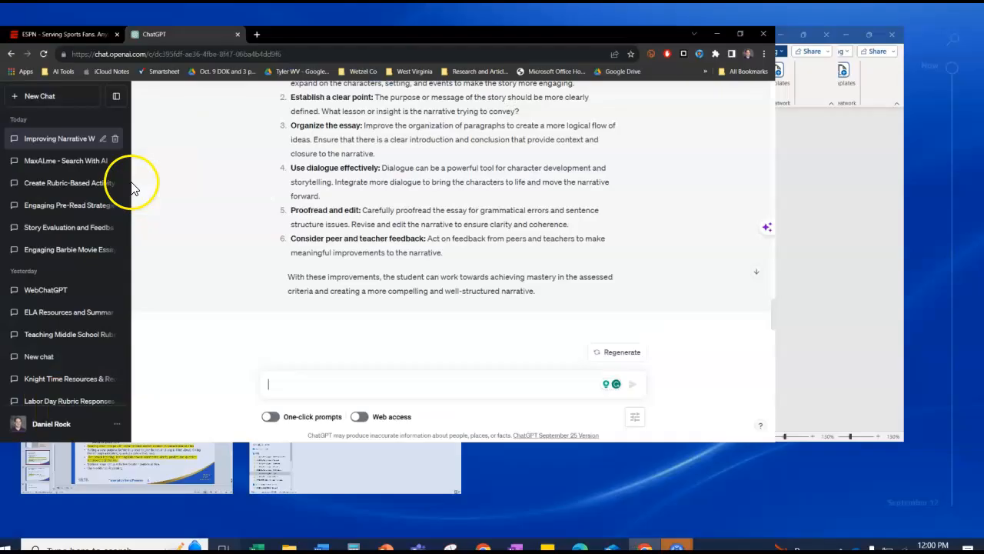
Send 'Revise the feedback to include specific examples from the narrative.'.
{"action": "type", "text": "Revise the fe"}
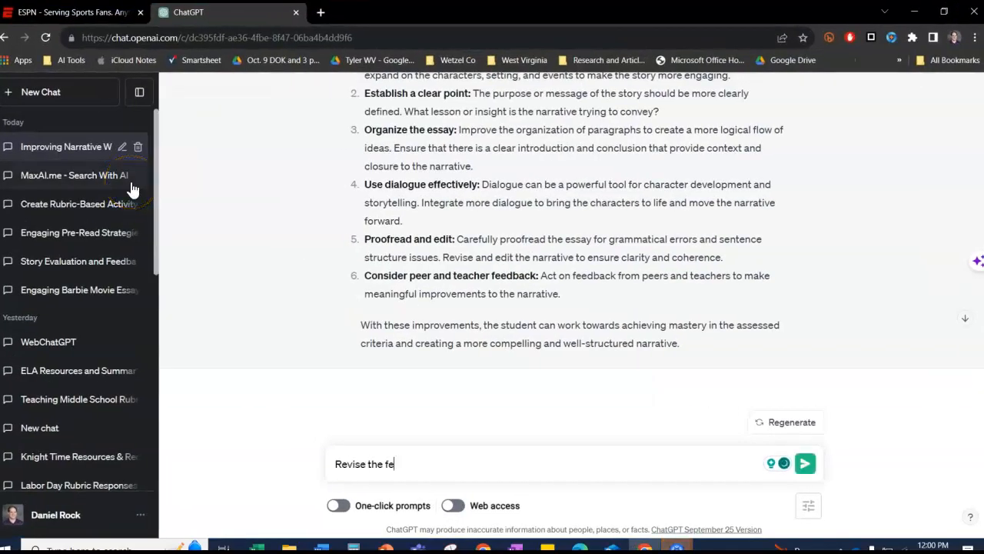
{"action": "type", "text": "edback to incl"}
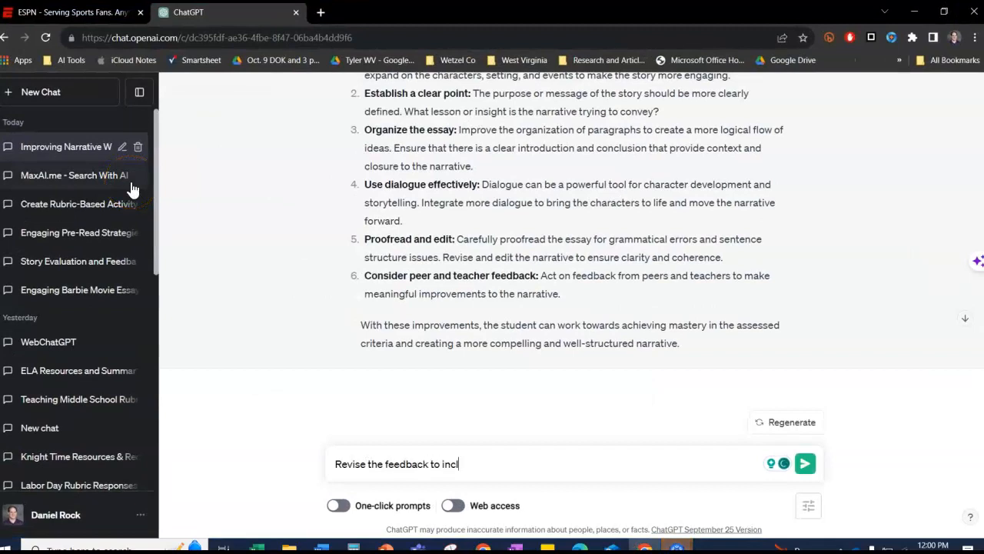
{"action": "type", "text": "ude specific ex"}
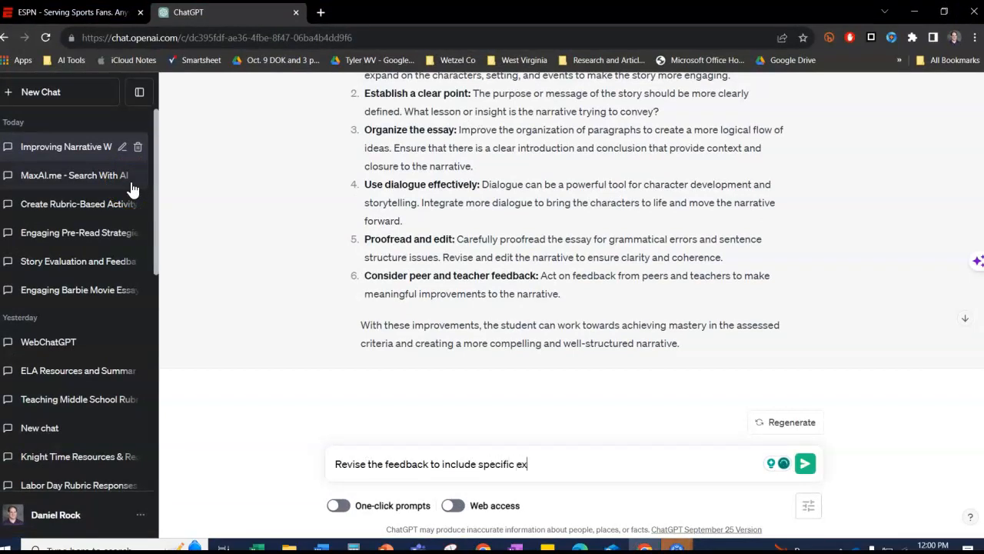
{"action": "type", "text": "amples from the"}
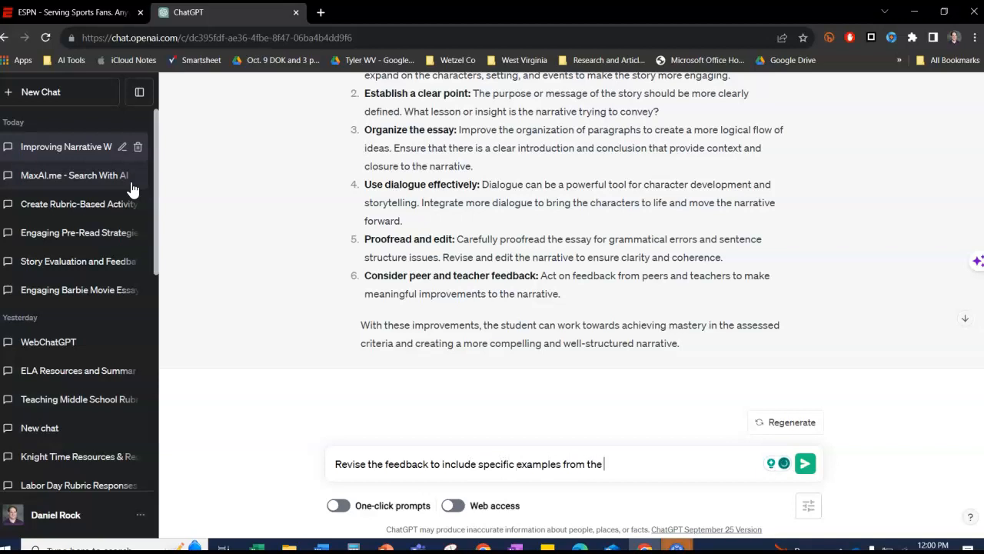
{"action": "type", "text": "essa"}
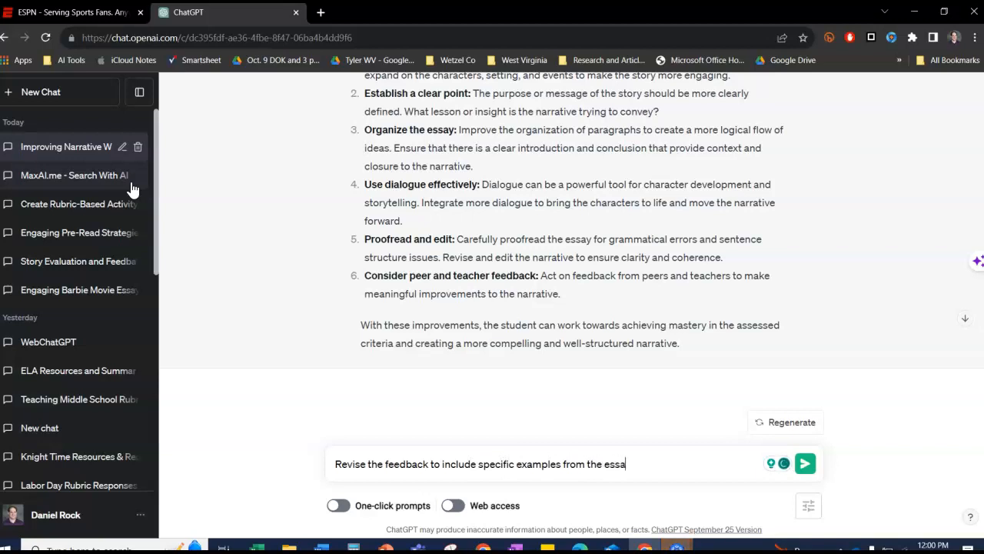
{"action": "type", "text": "narr"}
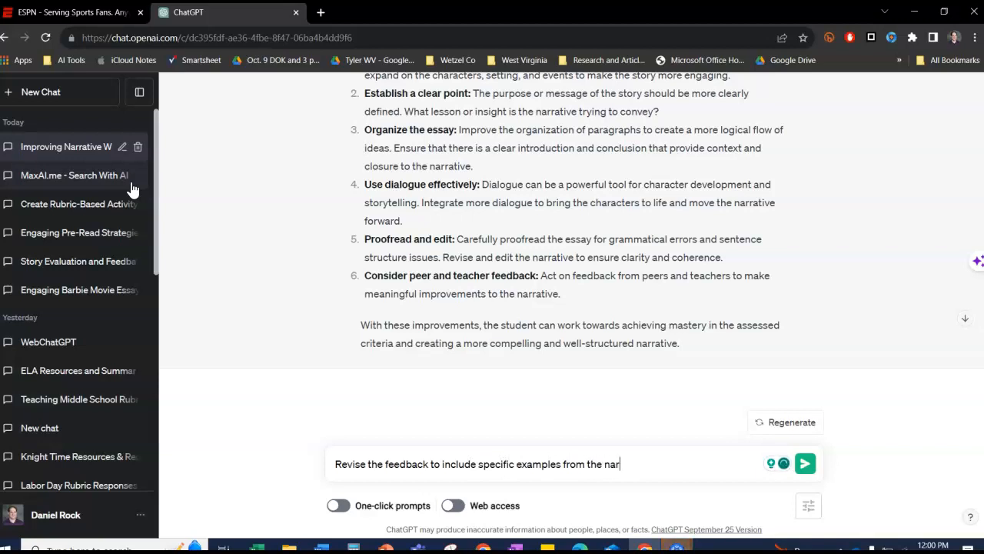
{"action": "type", "text": "rative."}
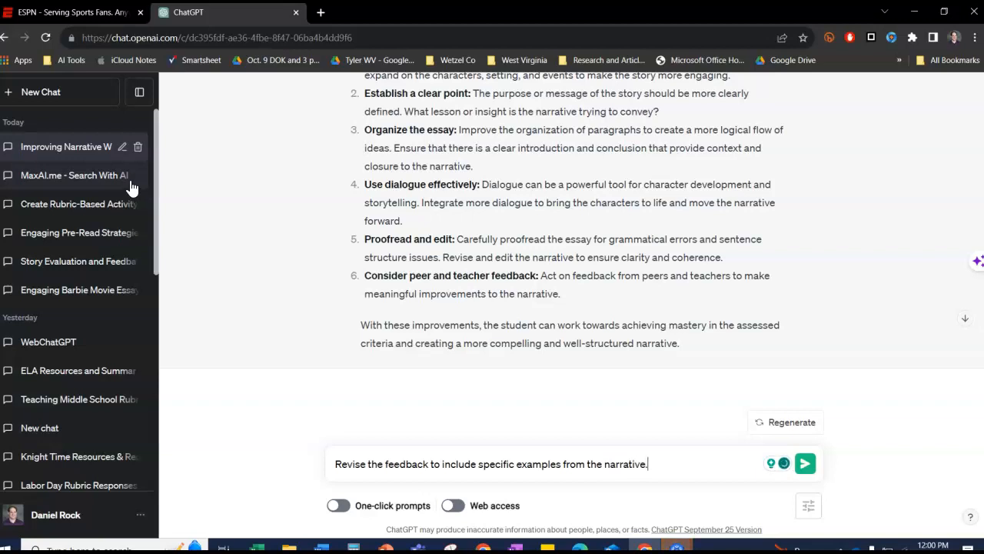
{"action": "left_click", "coordinate": [804, 463]}
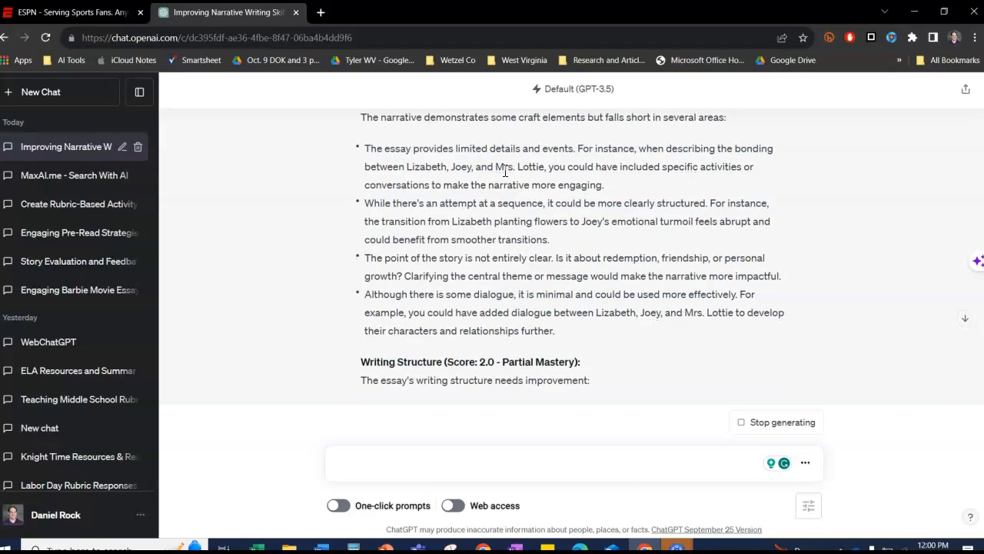
Read the revised feedback citing Lizabeth, Joey and Mrs. Lottie through the Development section.
{"action": "scroll", "scroll_direction": "down", "scroll_amount": 3}
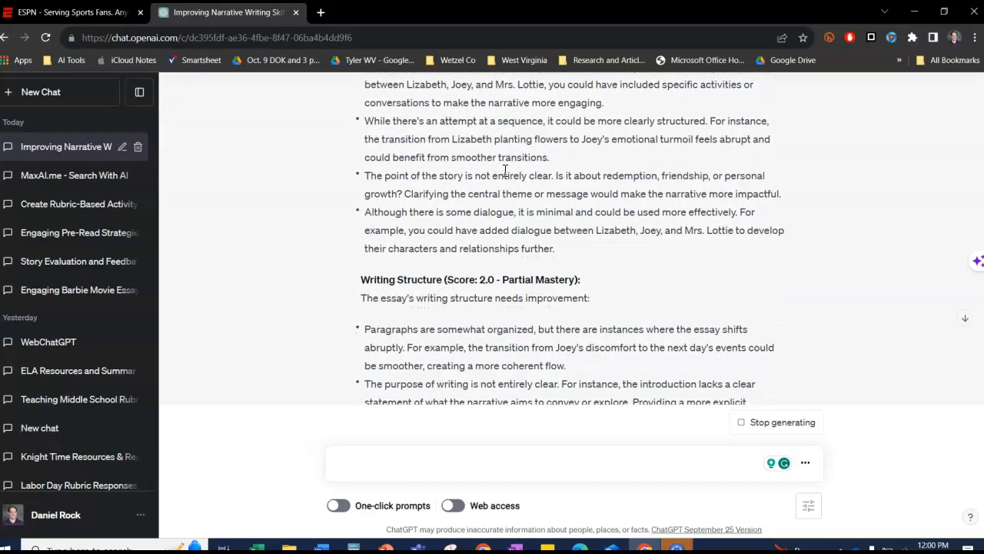
{"action": "scroll", "scroll_direction": "down", "scroll_amount": 3}
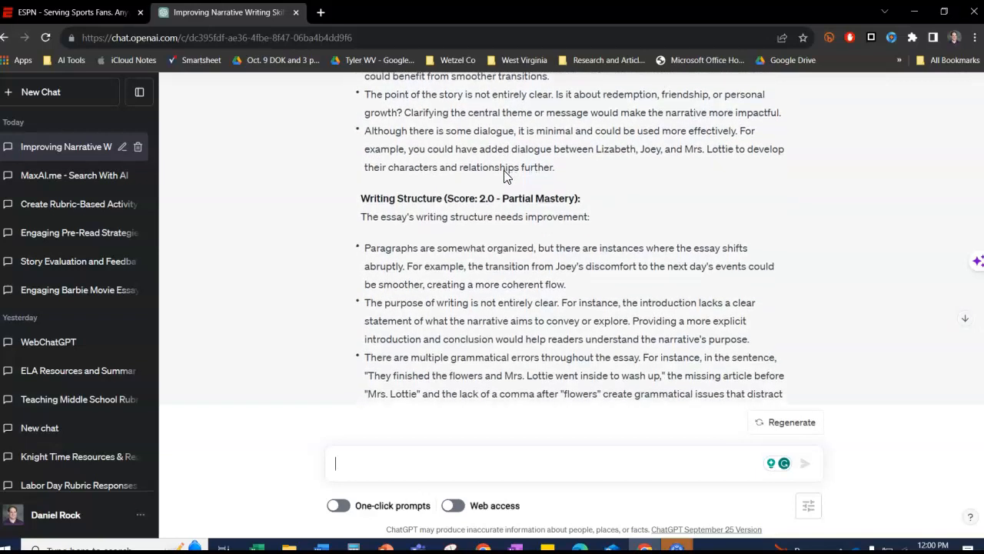
{"action": "scroll", "scroll_direction": "down", "scroll_amount": 3}
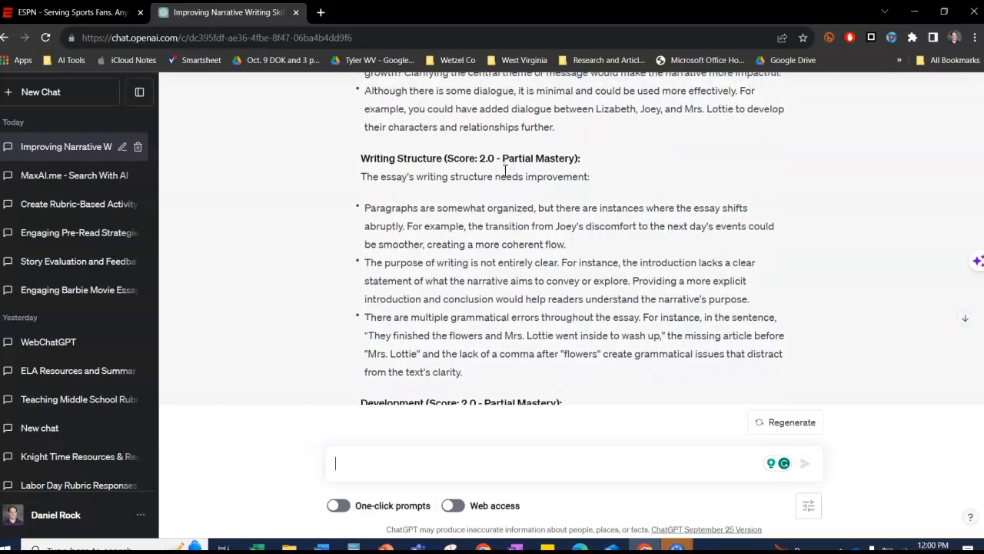
{"action": "scroll", "scroll_direction": "down", "scroll_amount": 3}
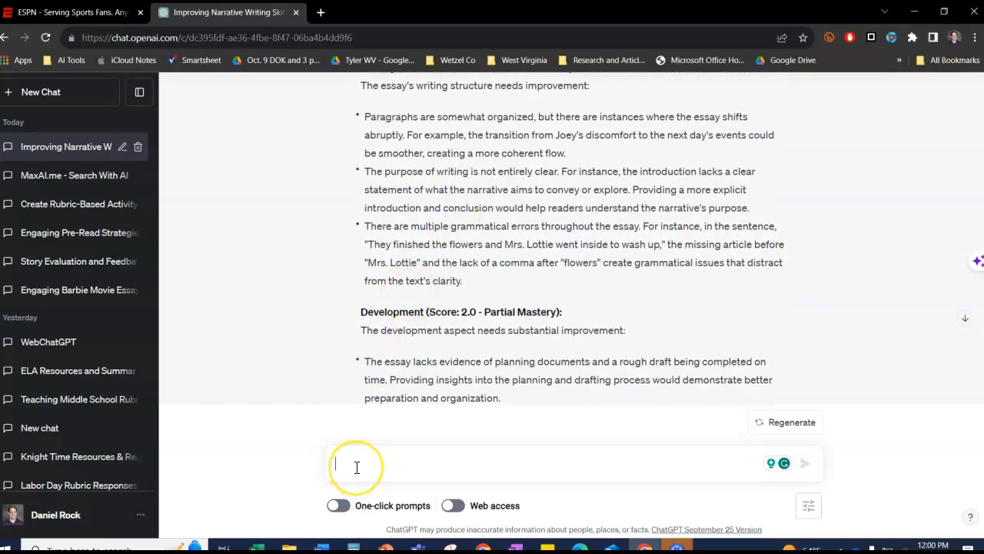
Send 'Turn this into a table where the feedback and notes are next to the rubric score and descriptions.'.
{"action": "type", "text": "Turn"}
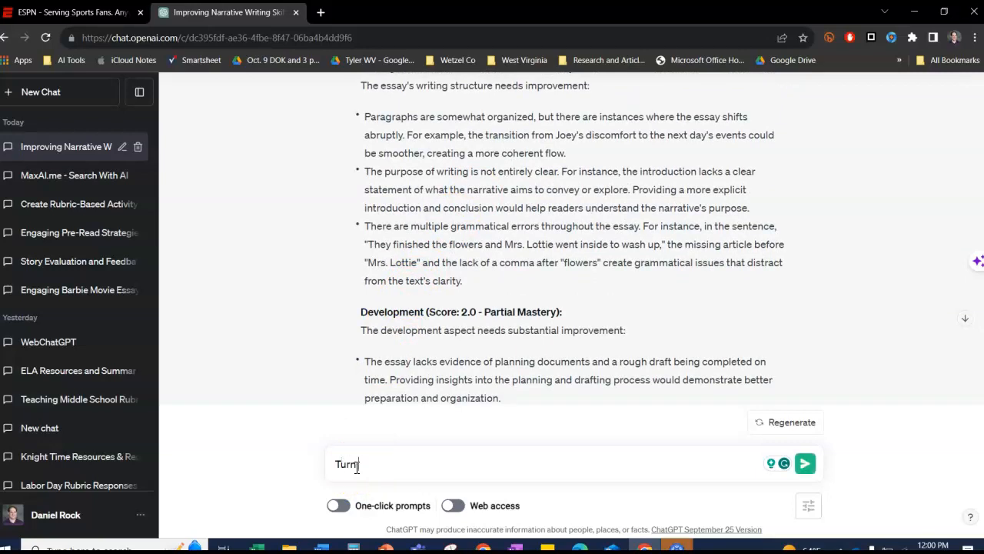
{"action": "type", "text": "this into a table"}
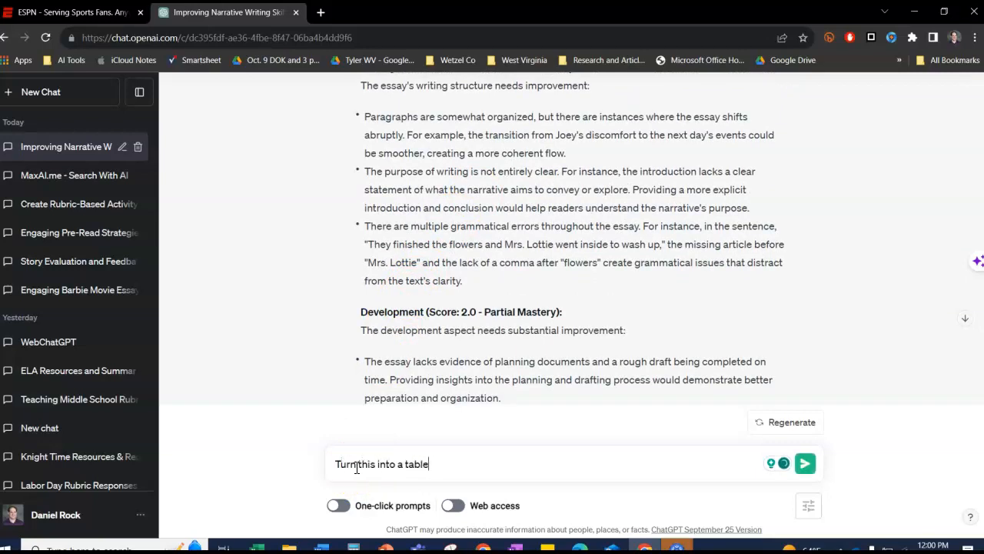
{"action": "type", "text": "where the"}
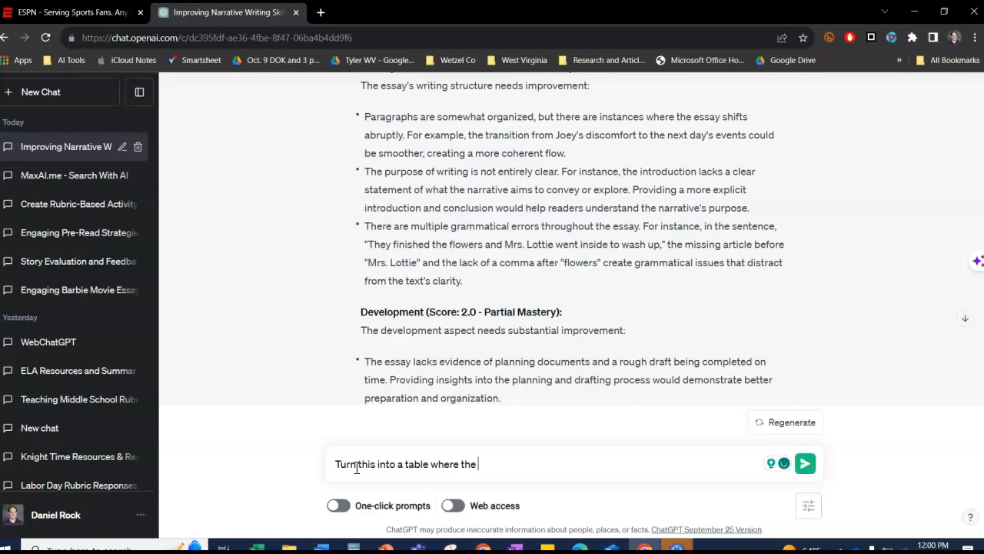
{"action": "type", "text": "feedback"}
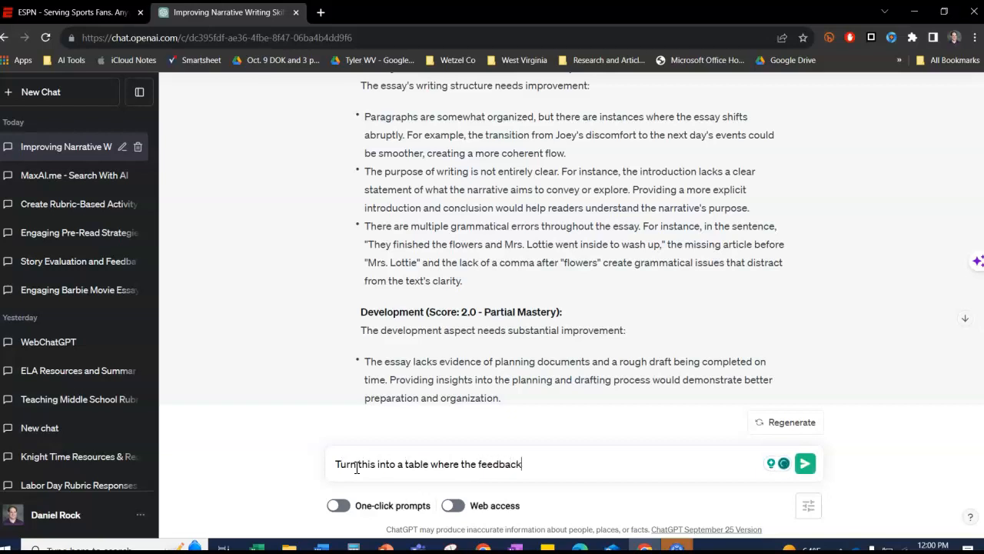
{"action": "type", "text": "and a"}
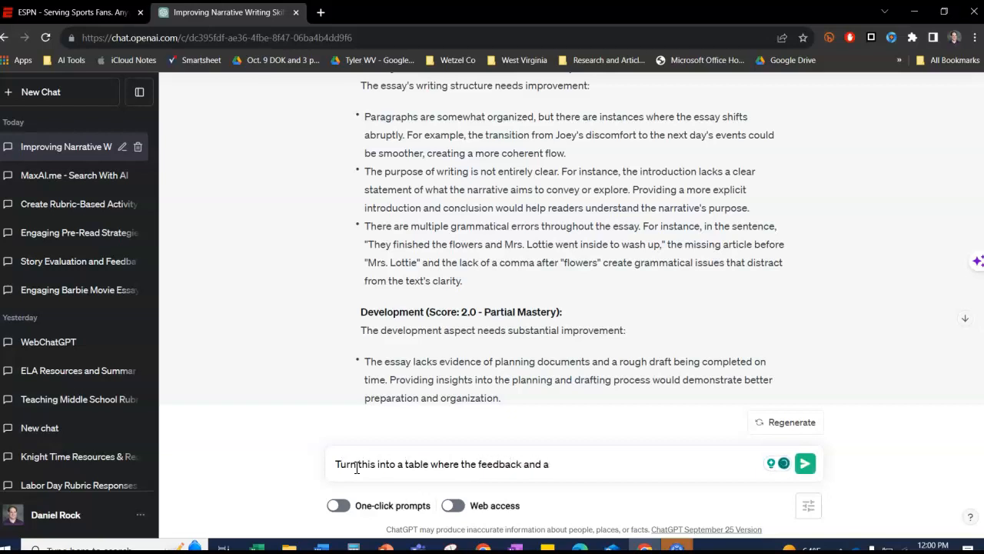
{"action": "type", "text": "notes"}
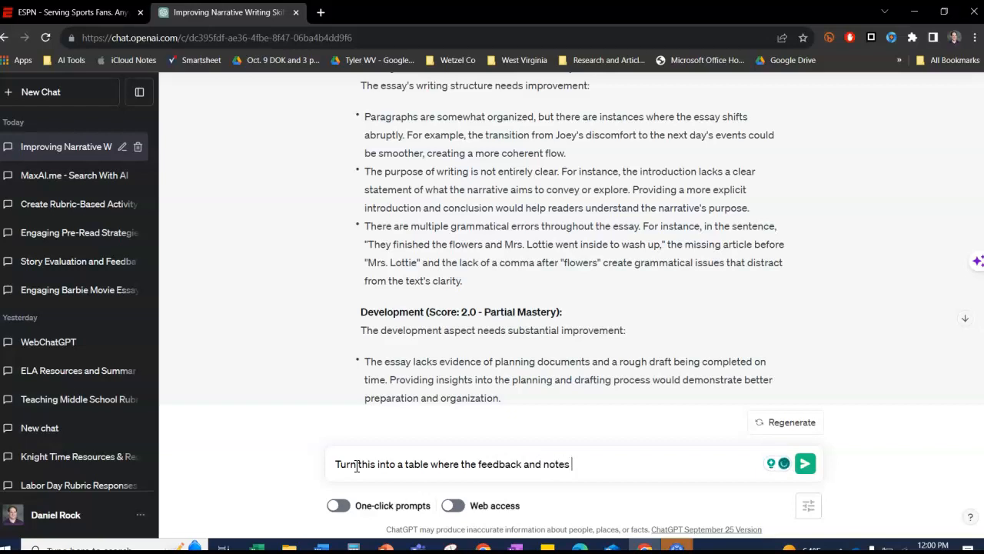
{"action": "type", "text": "are next to t"}
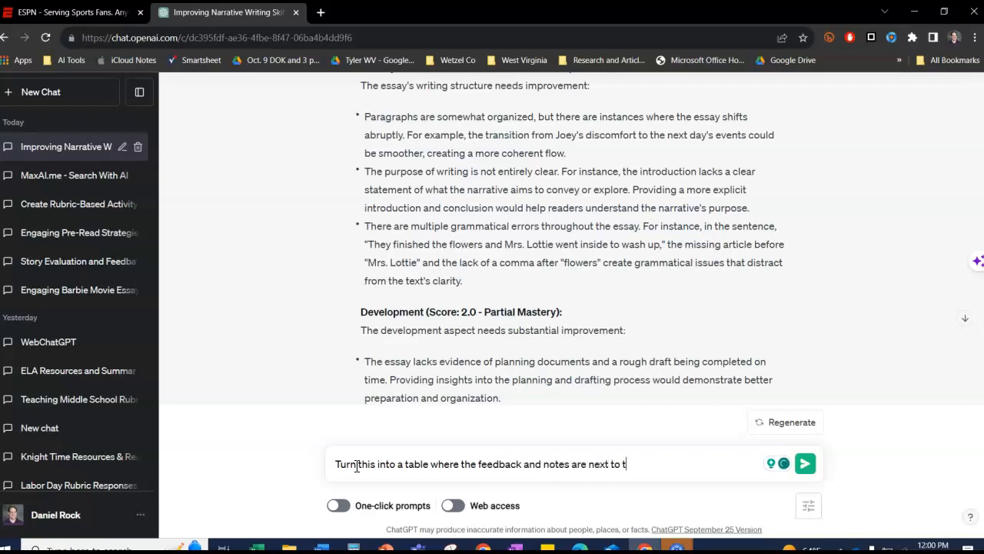
{"action": "type", "text": "he"}
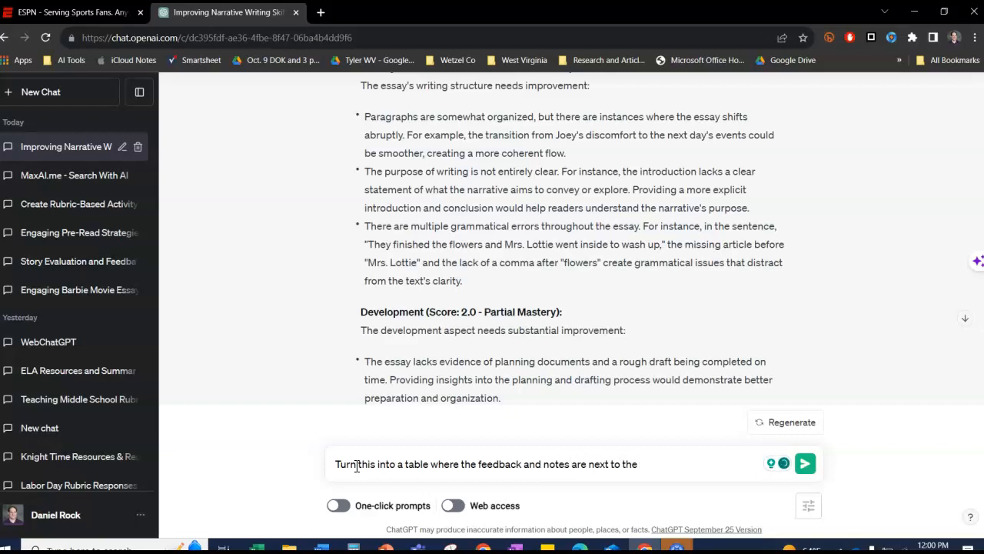
{"action": "type", "text": "r"}
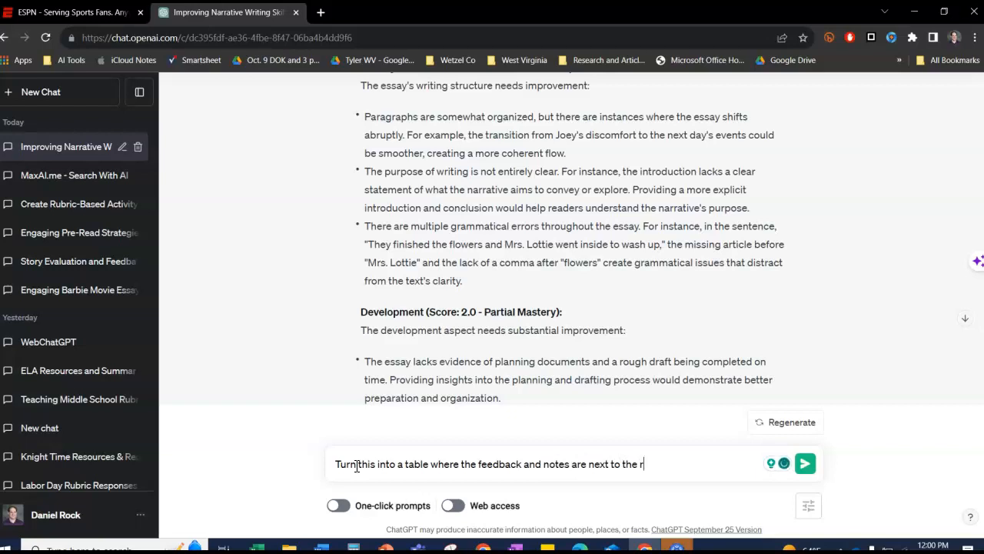
{"action": "type", "text": "ur"}
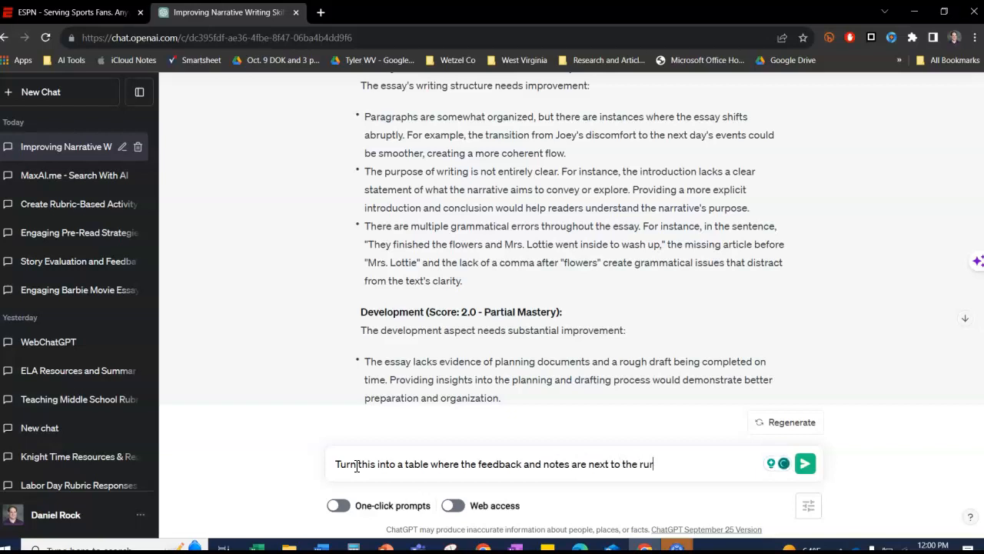
{"action": "type", "text": "bric score"}
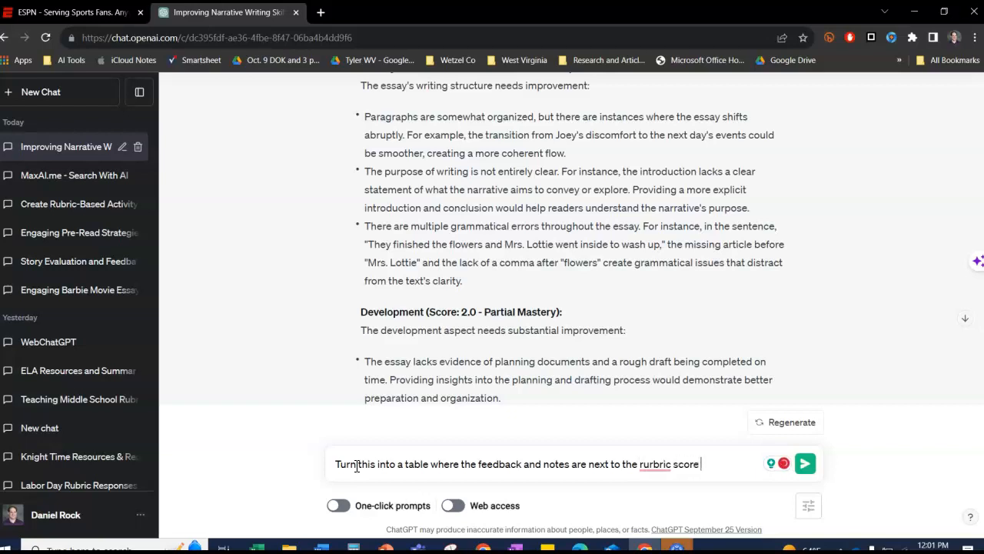
{"action": "type", "text": "and descri"}
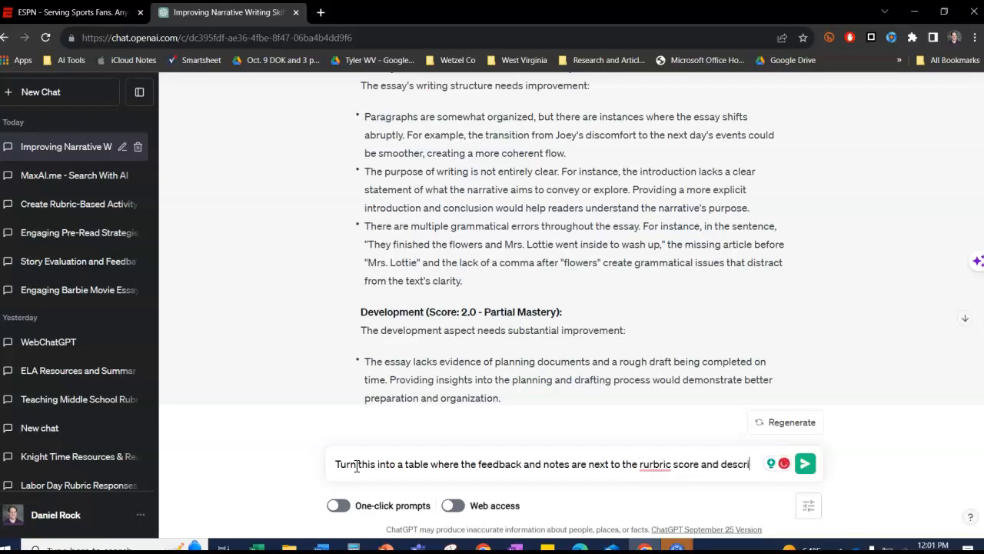
{"action": "type", "text": "ptions."}
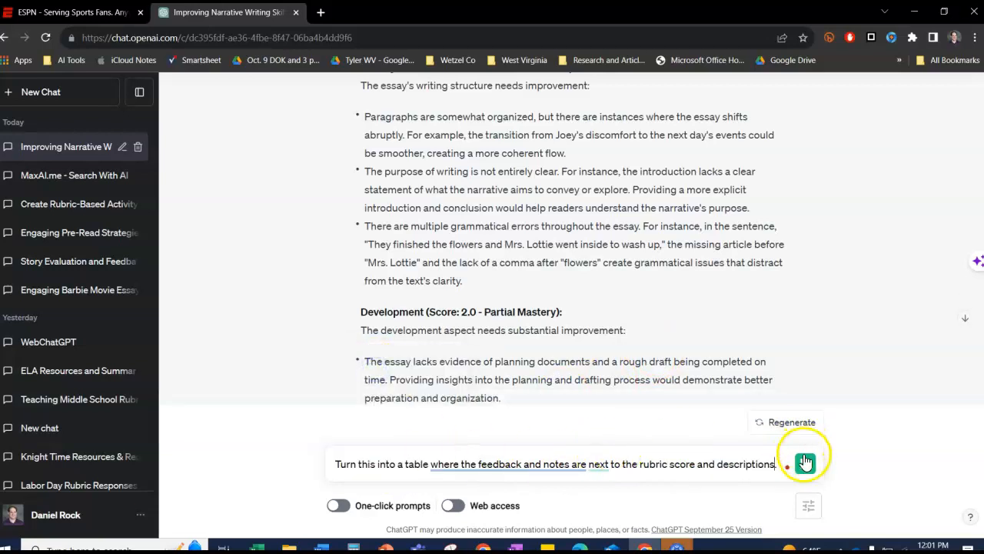
{"action": "left_click", "coordinate": [804, 464]}
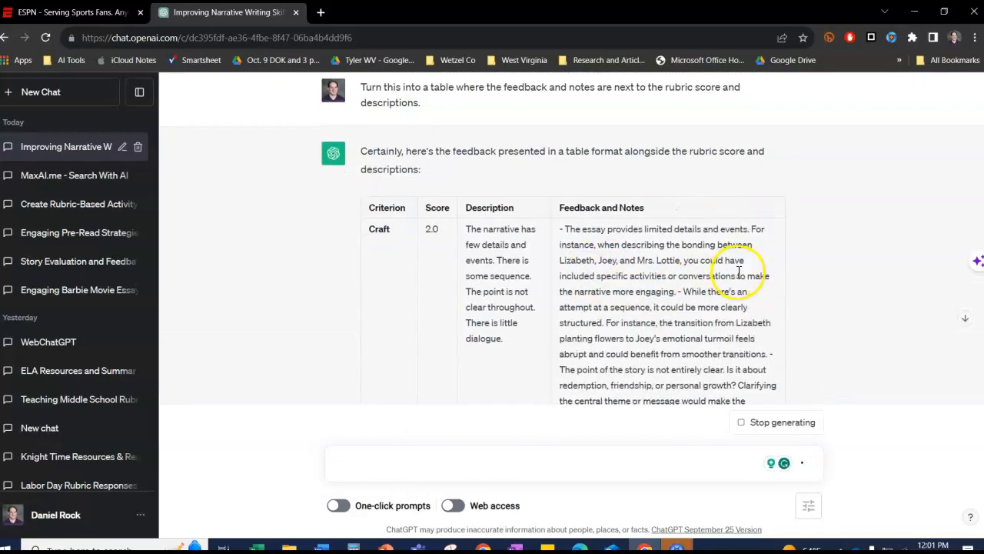
Review the Criterion, Score, Description and Feedback table through its closing summary.
{"action": "scroll", "scroll_direction": "down", "scroll_amount": 3}
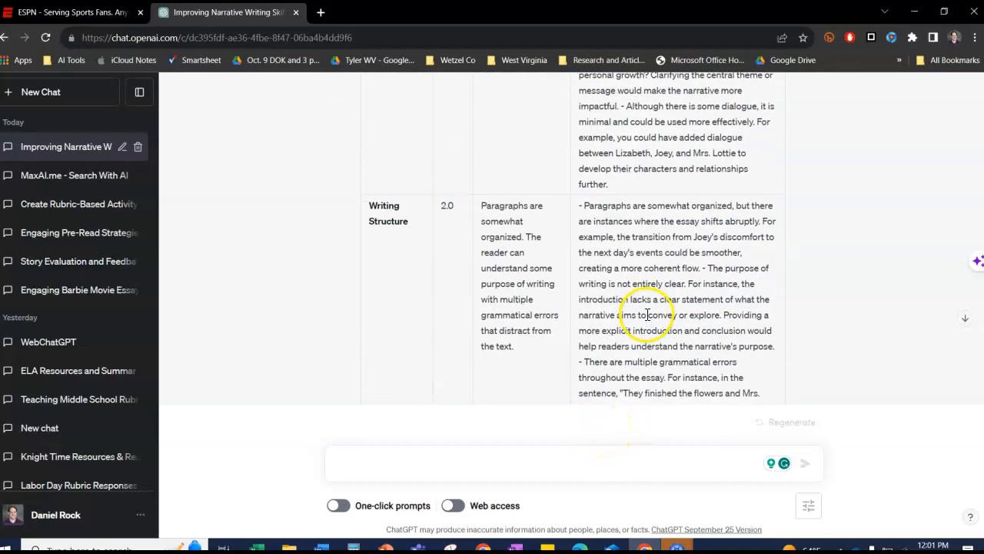
{"action": "scroll", "scroll_direction": "down", "scroll_amount": 3}
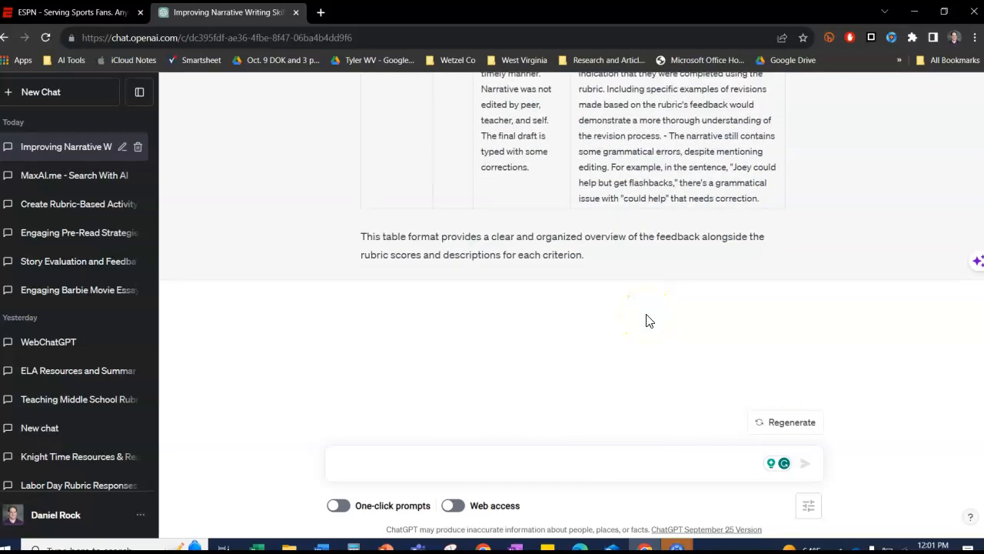